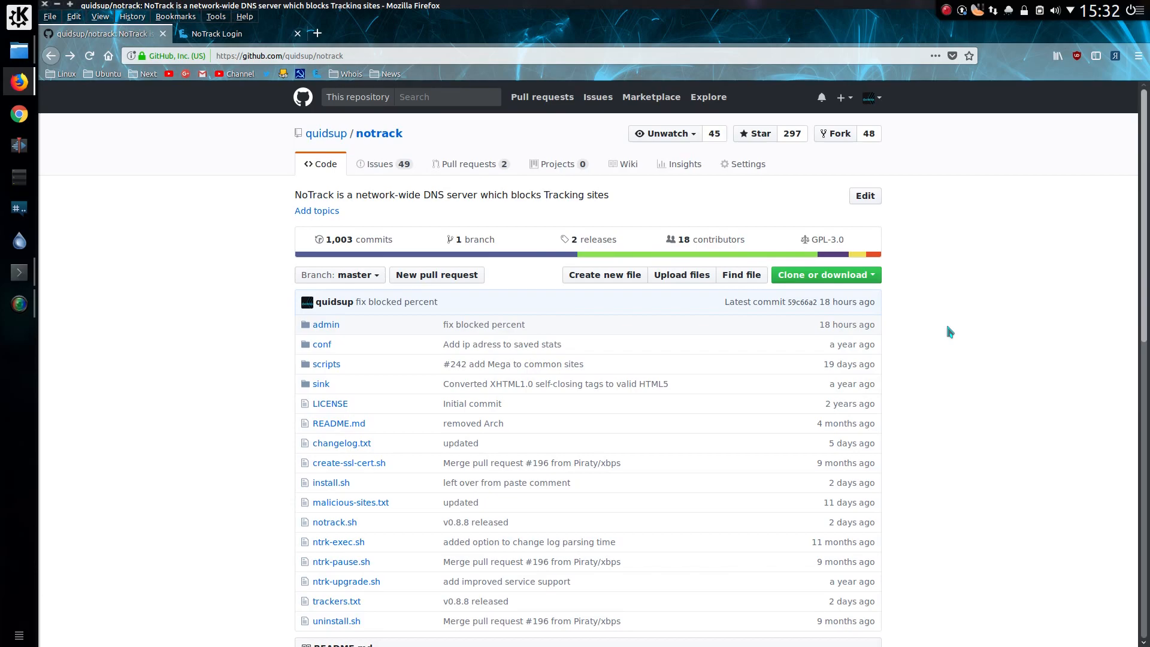
mouse_move(781, 317)
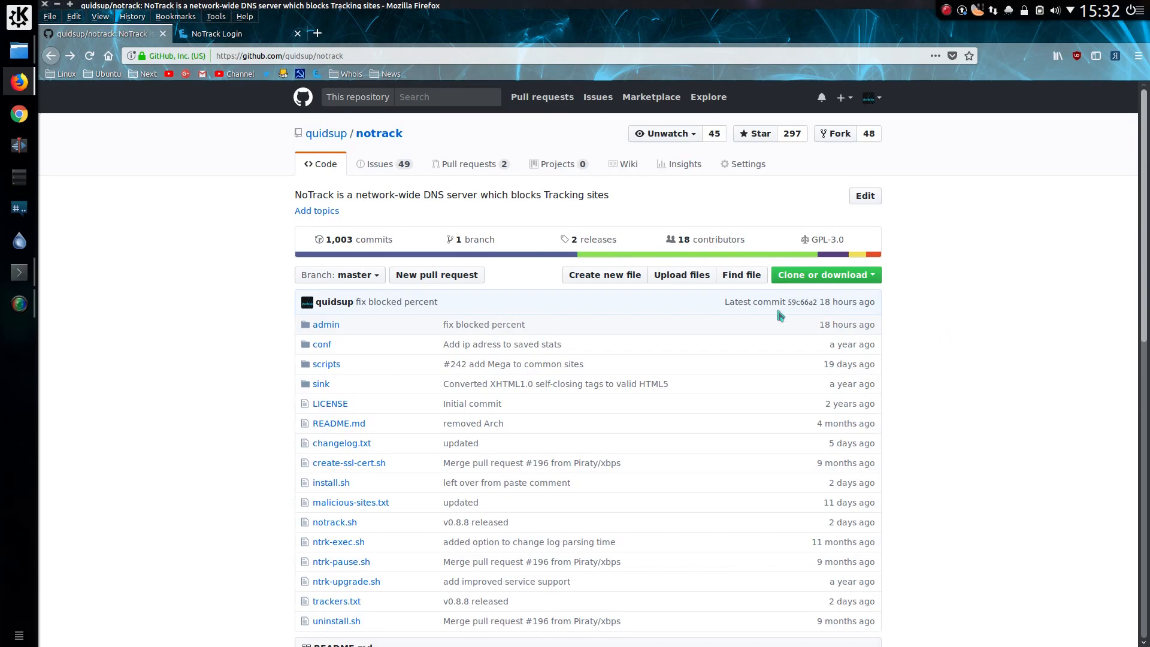
Open changelog.txt from the quidsup/notrack repository's file list.
click(342, 443)
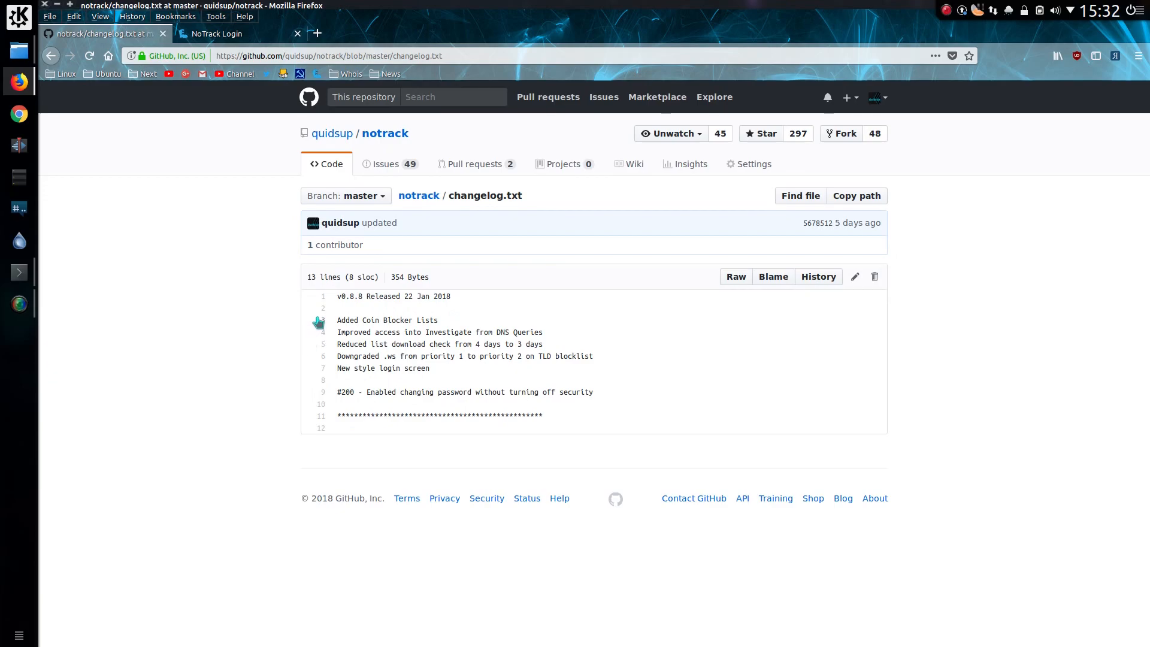
mouse_move(318, 332)
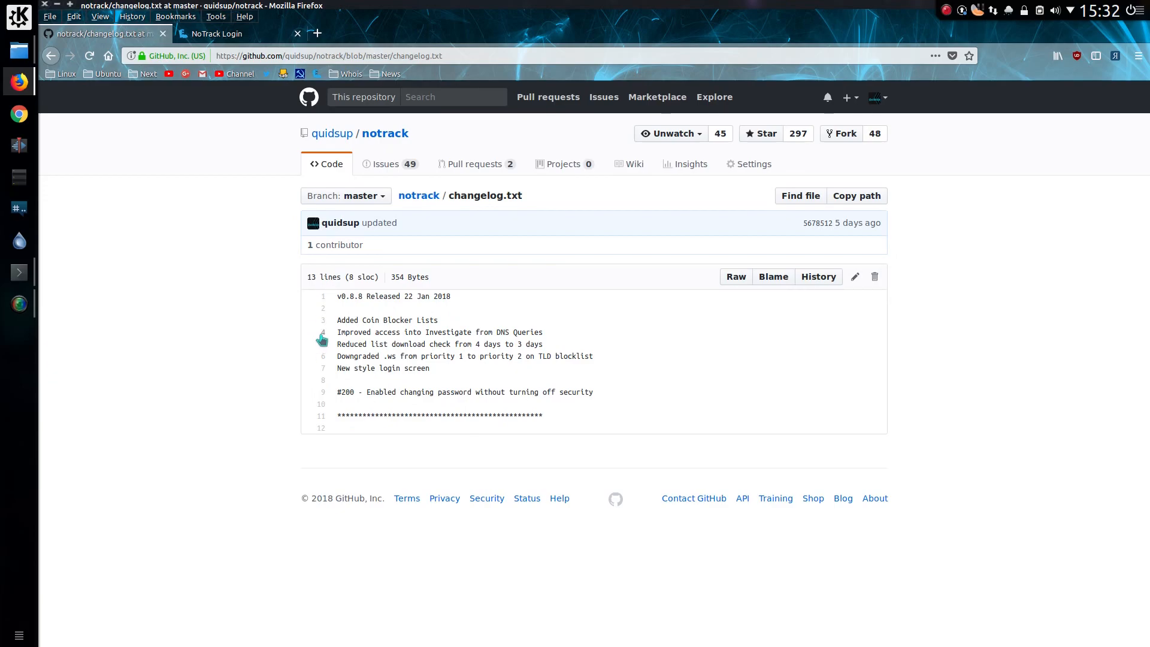
mouse_move(323, 374)
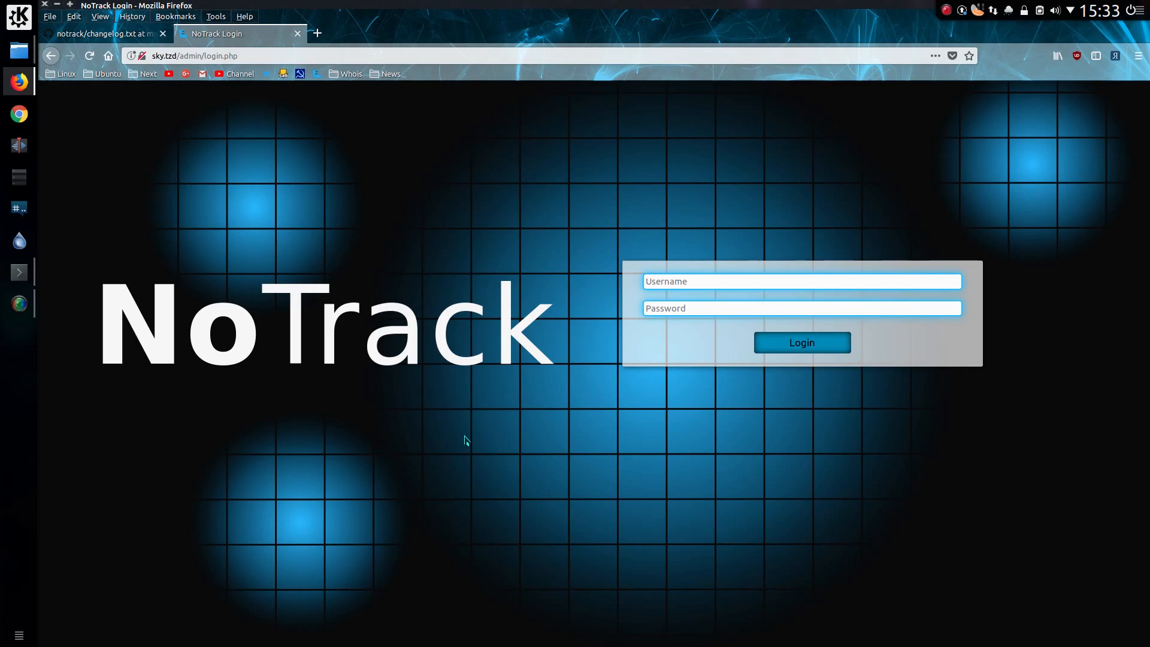
mouse_move(597, 345)
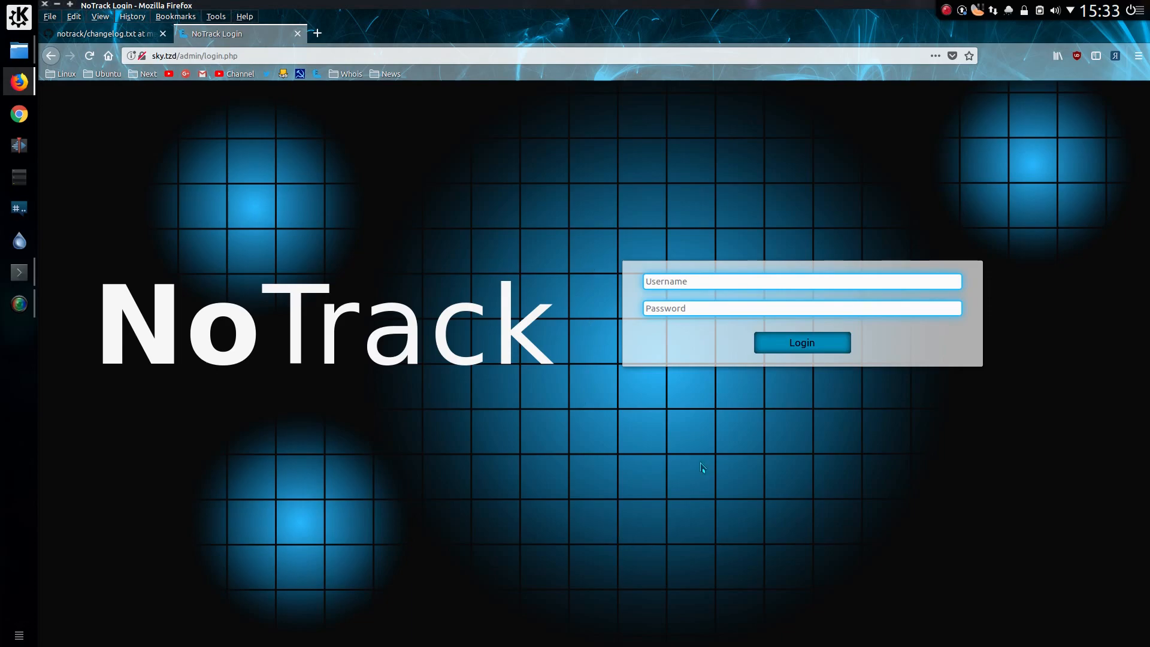
mouse_move(685, 30)
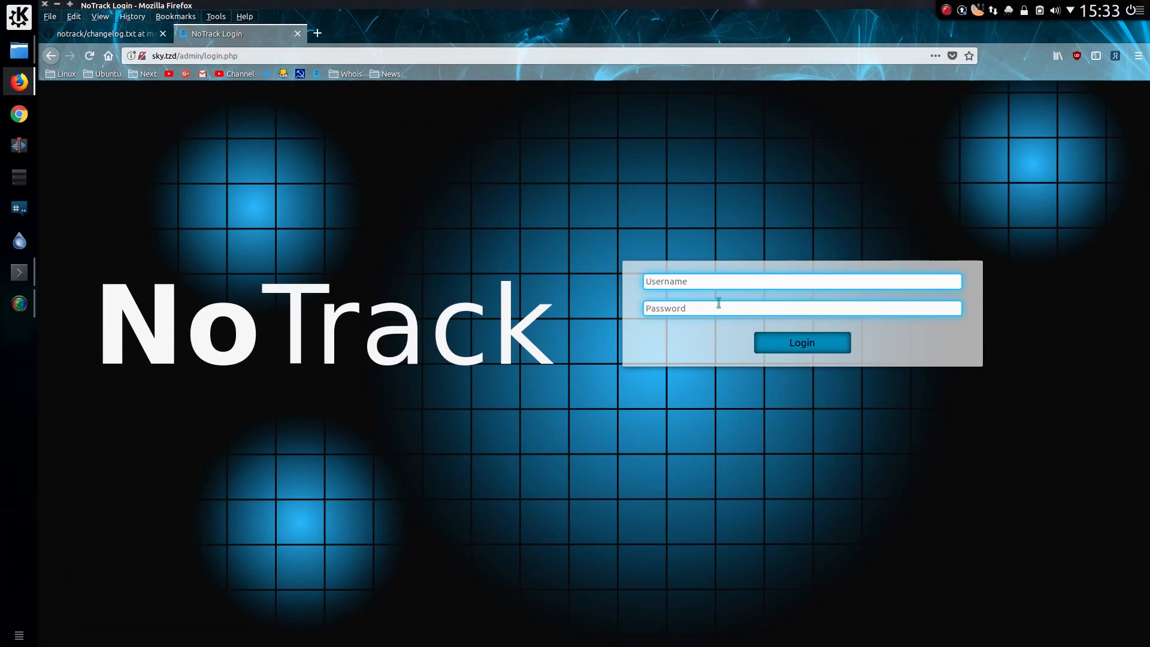
Enter username 'test' and its password on the NoTrack login page.
text(test)
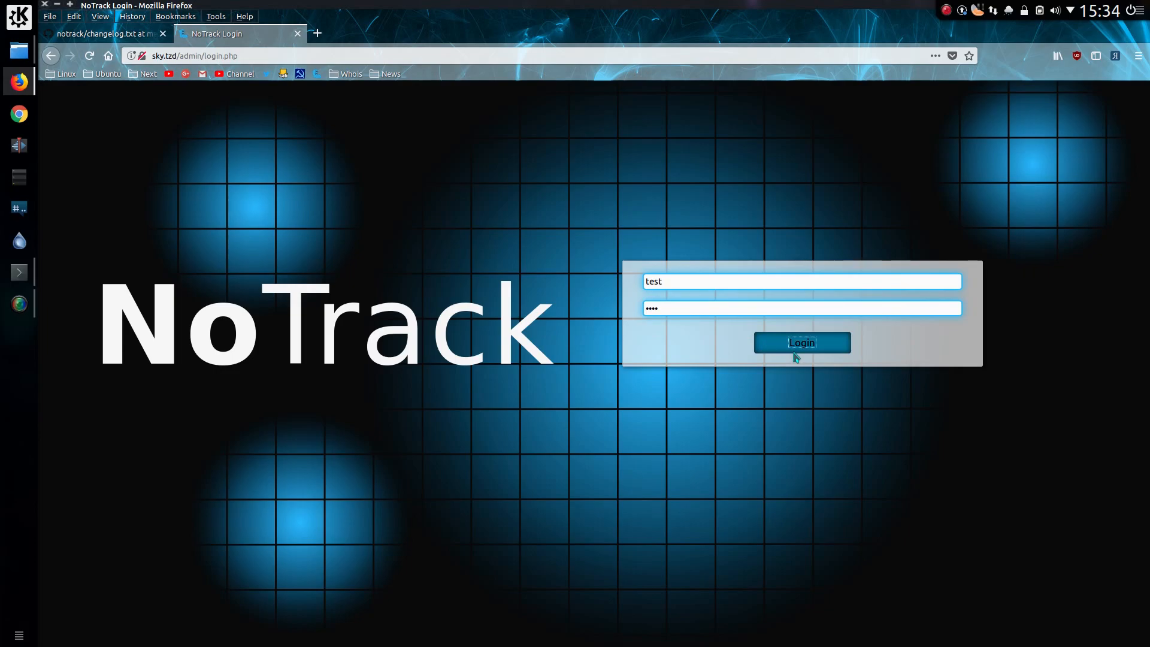
Log in to NoTrack and decline Firefox's offer to save the password.
click(802, 343)
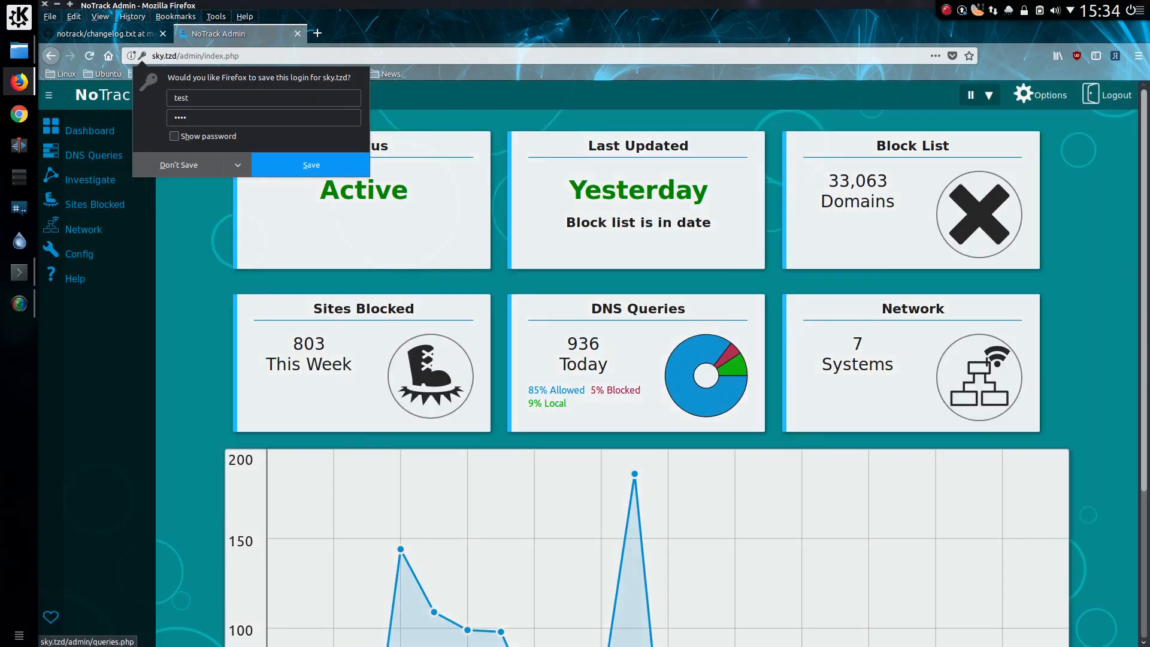
click(178, 165)
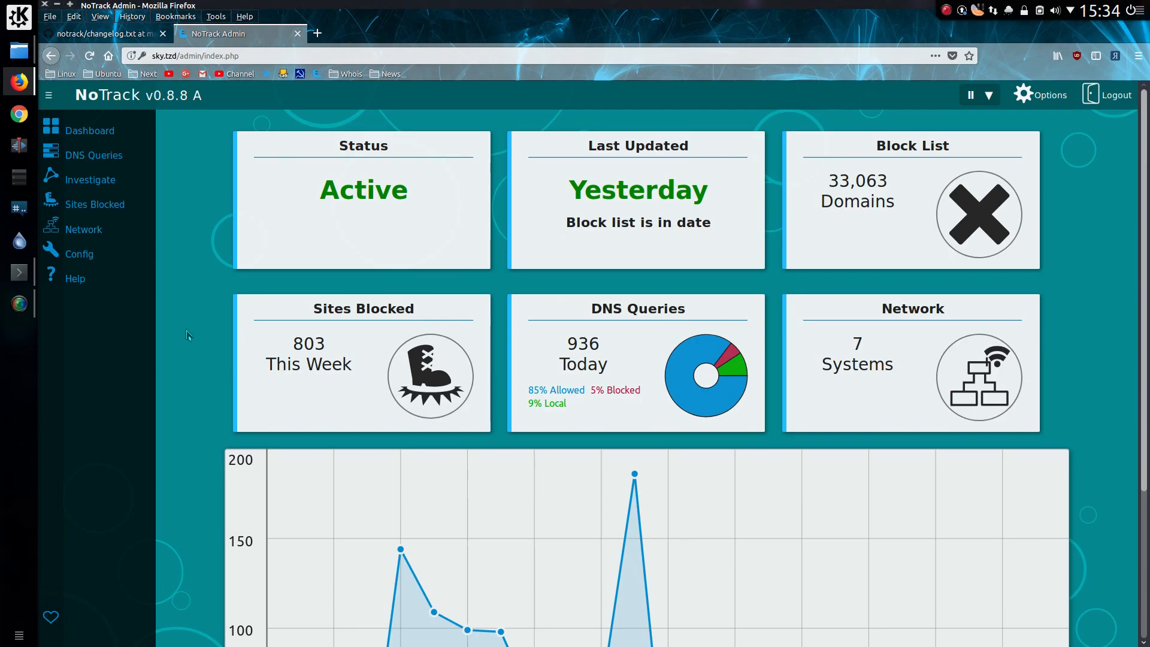
mouse_move(185, 335)
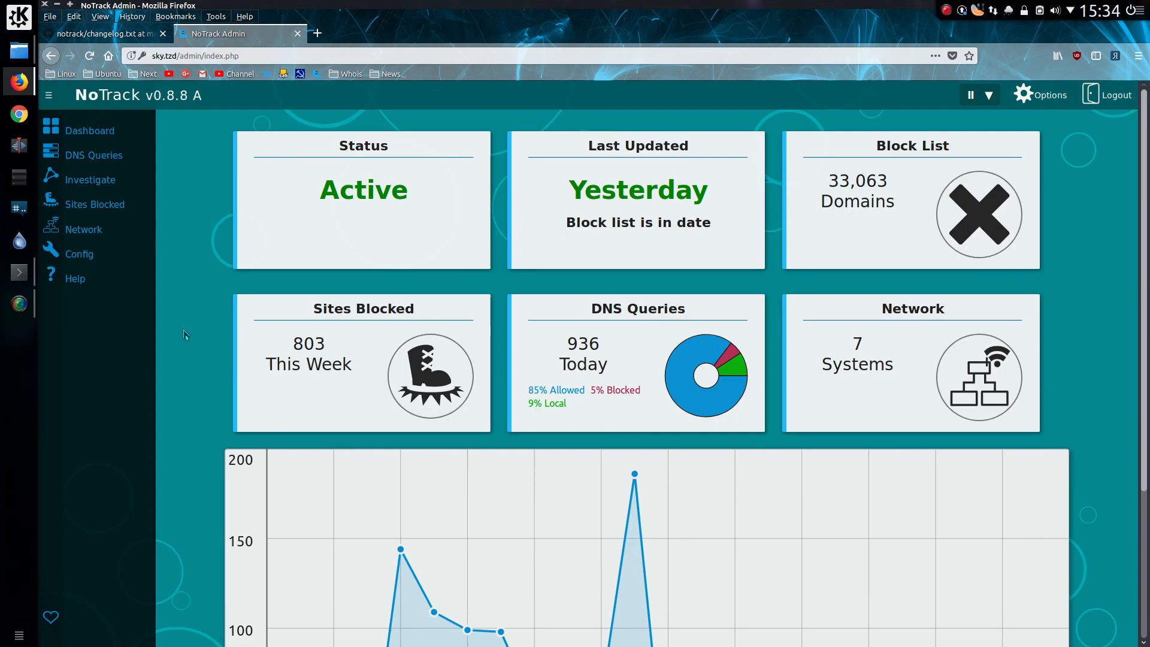
mouse_move(182, 333)
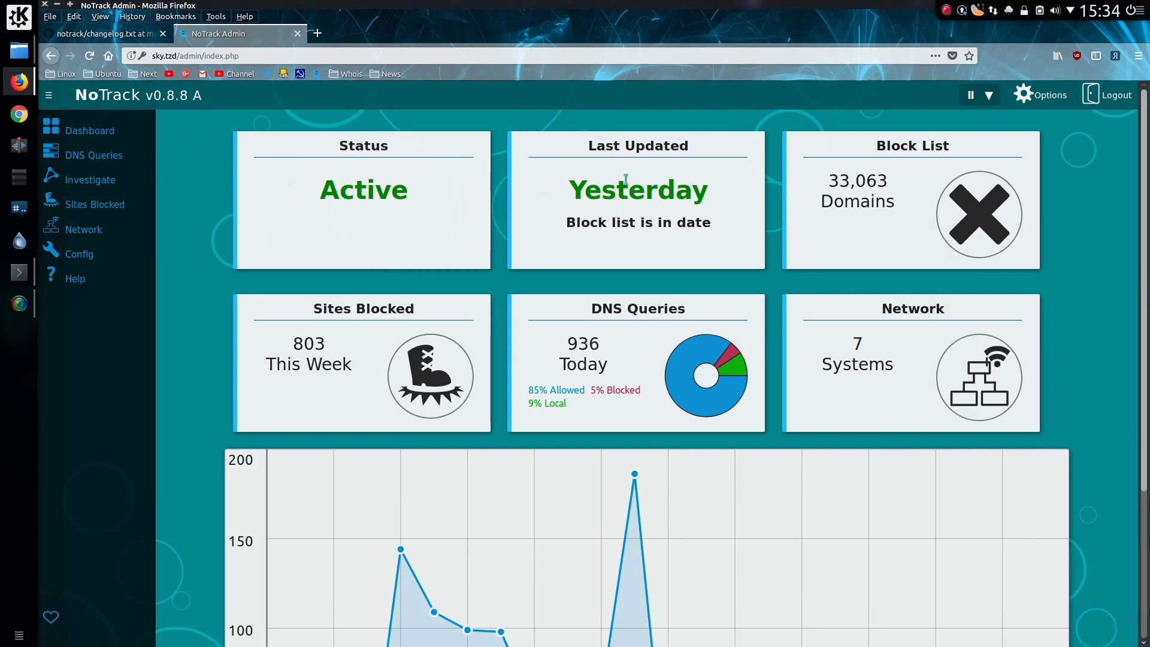
Pause blocking for 5 minutes, resume it, then disable blocking completely.
click(988, 95)
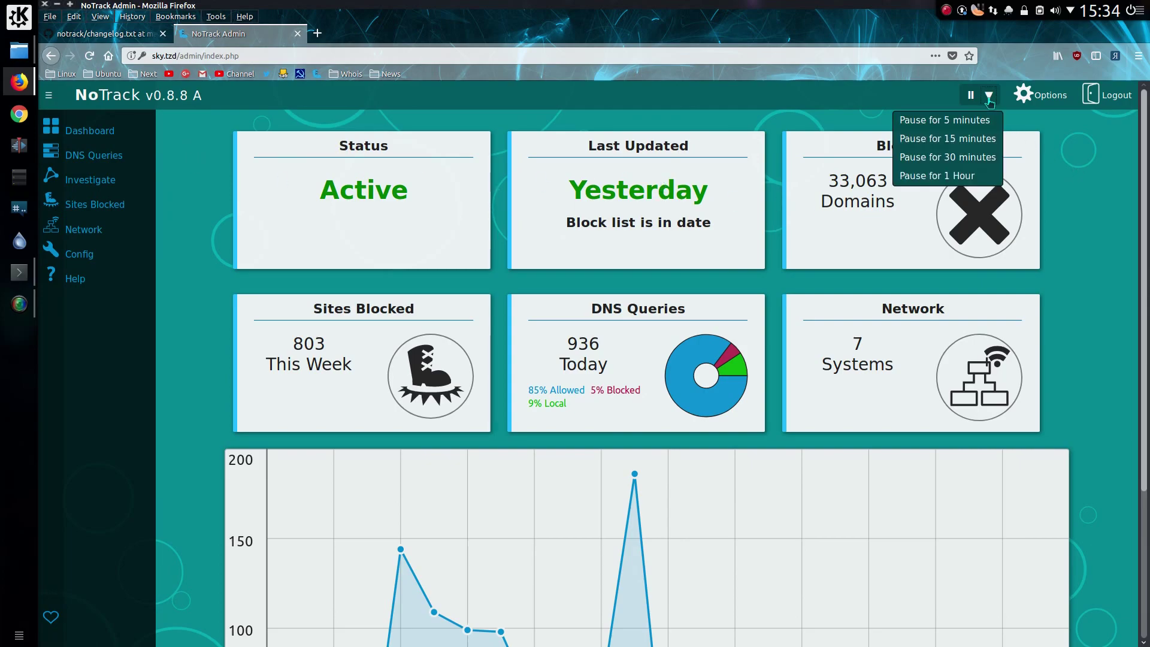
mouse_move(977, 127)
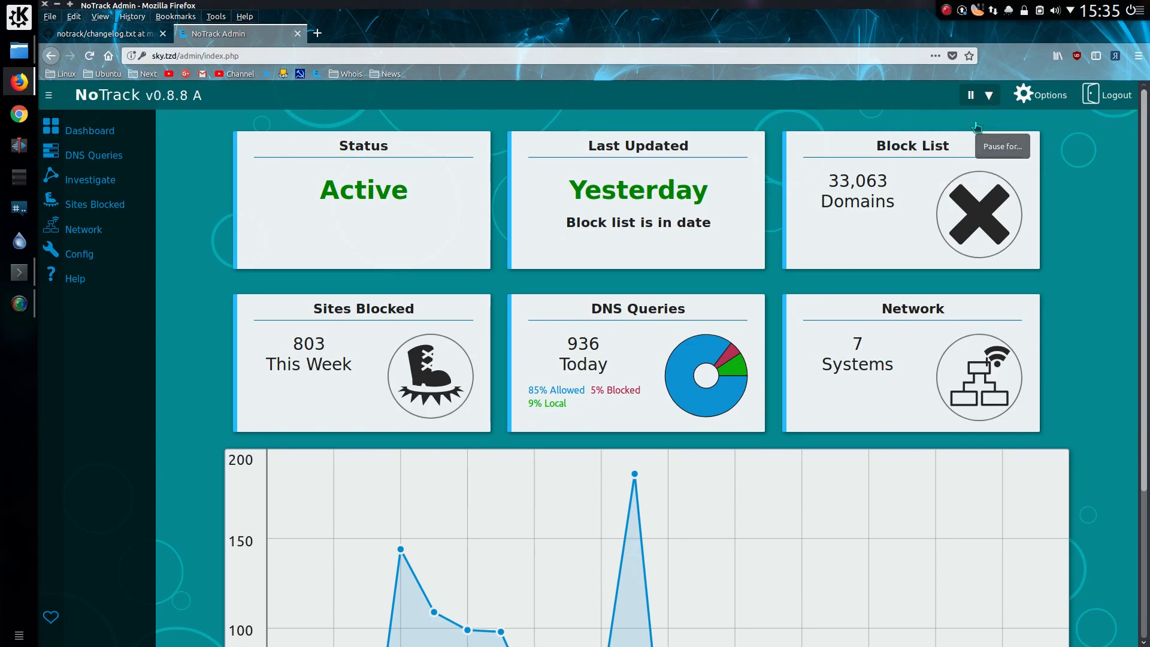
click(971, 94)
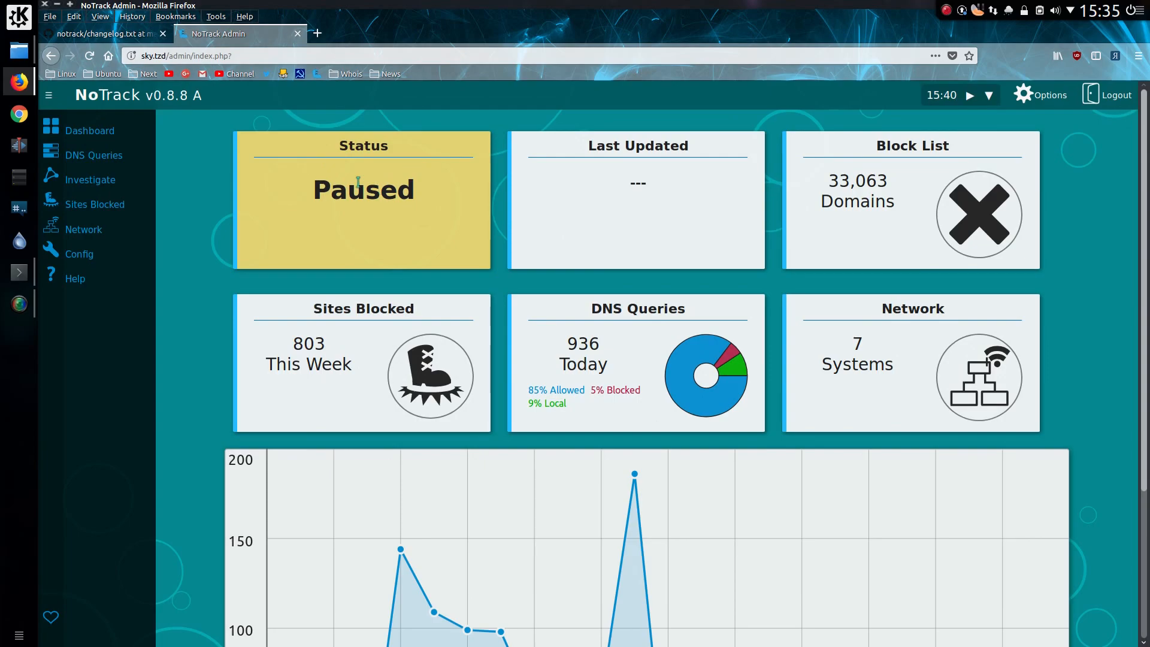
mouse_move(548, 215)
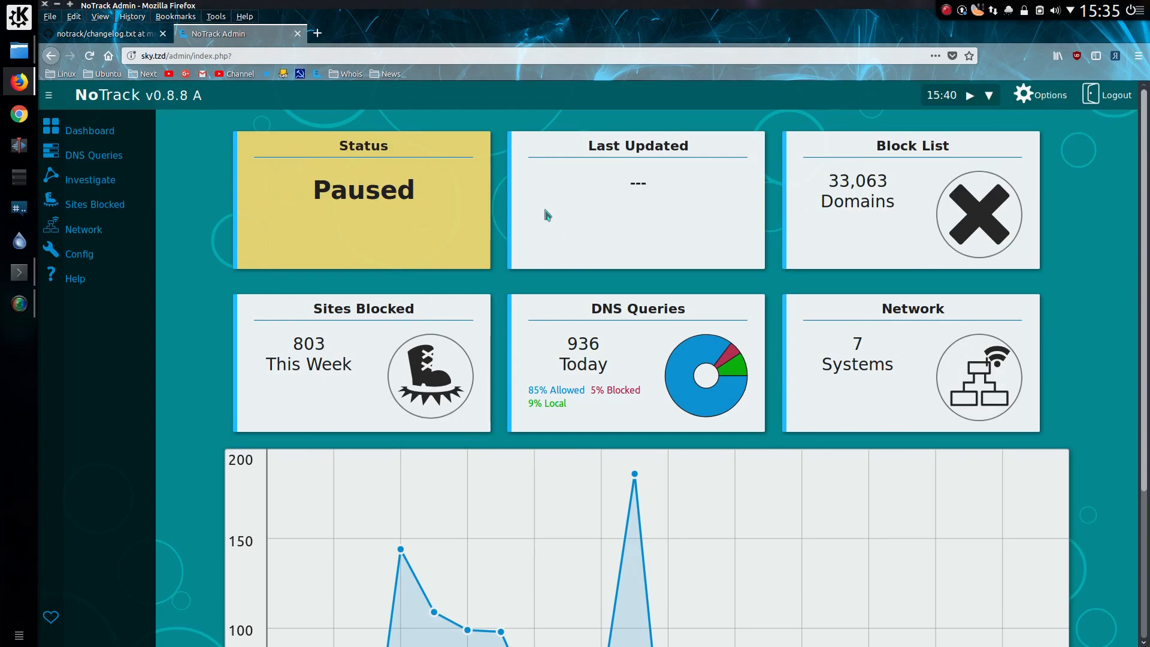
click(970, 96)
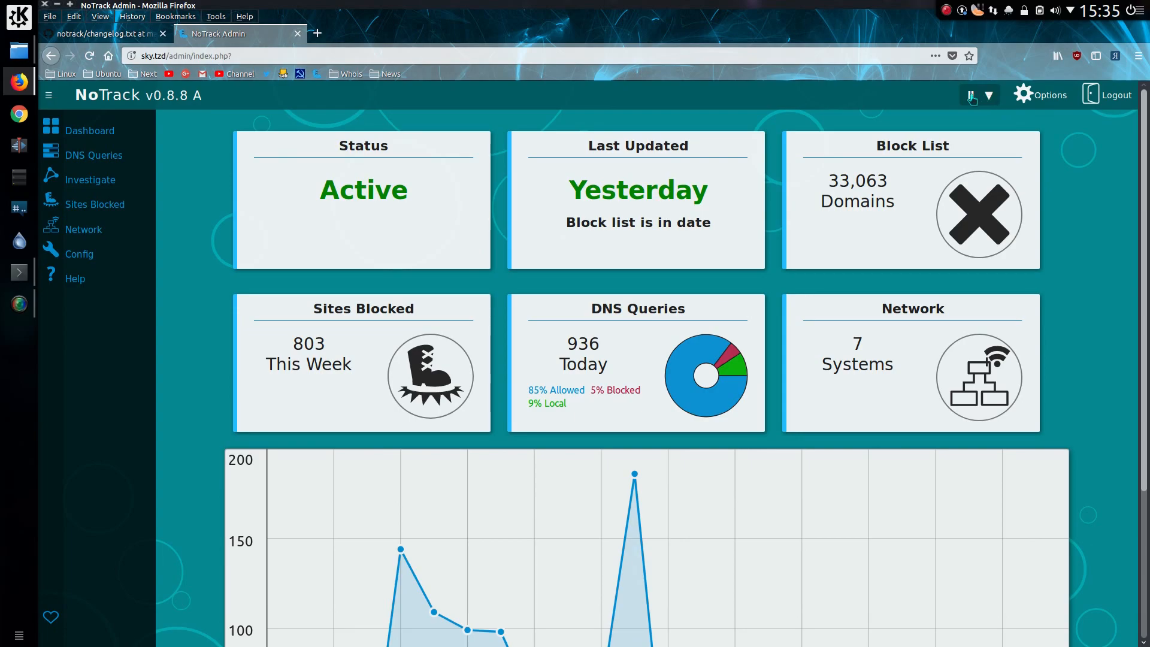
click(970, 95)
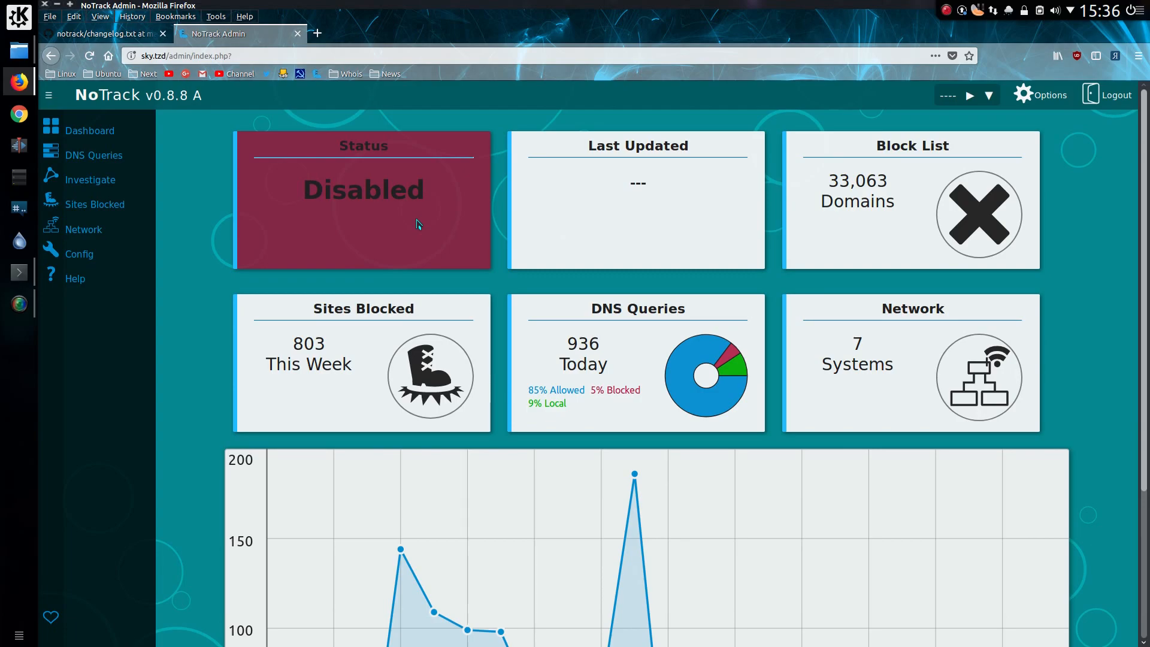
Re-enable blocking so the dashboard status shows Active again.
click(969, 95)
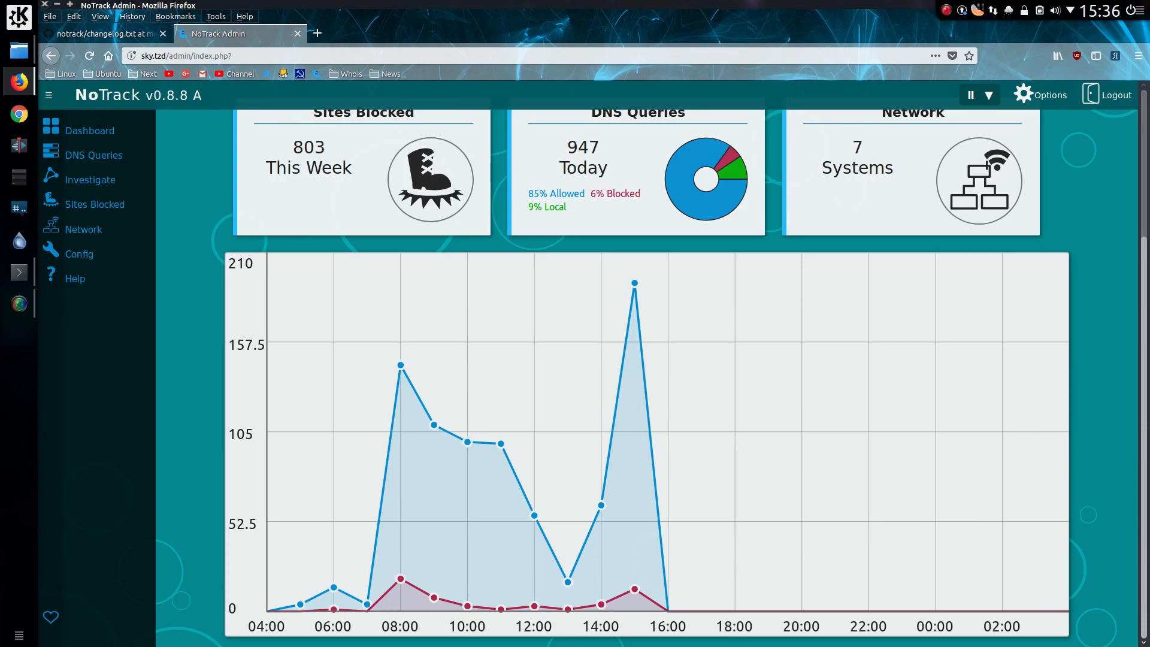
mouse_move(905, 613)
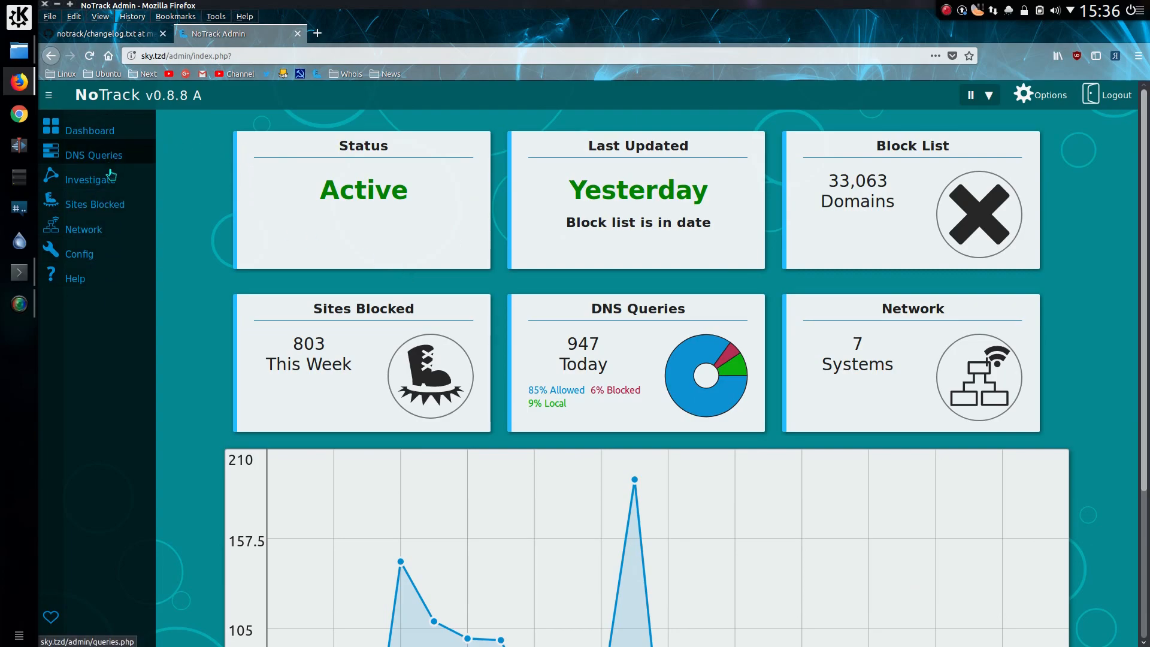
mouse_move(103, 339)
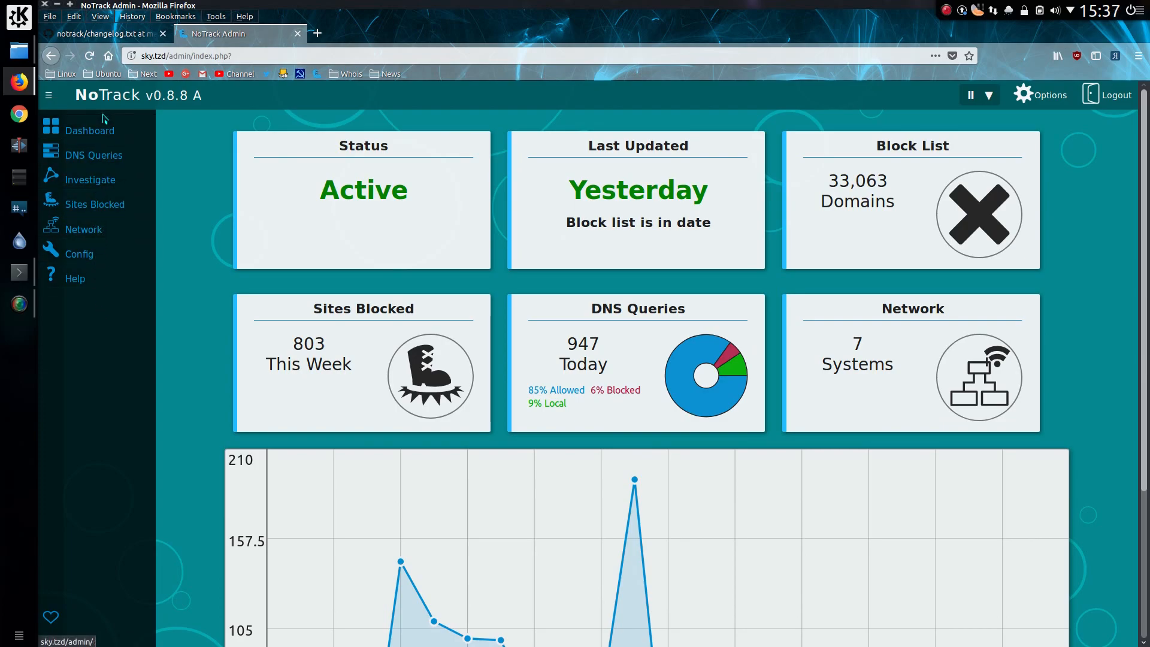
mouse_move(105, 159)
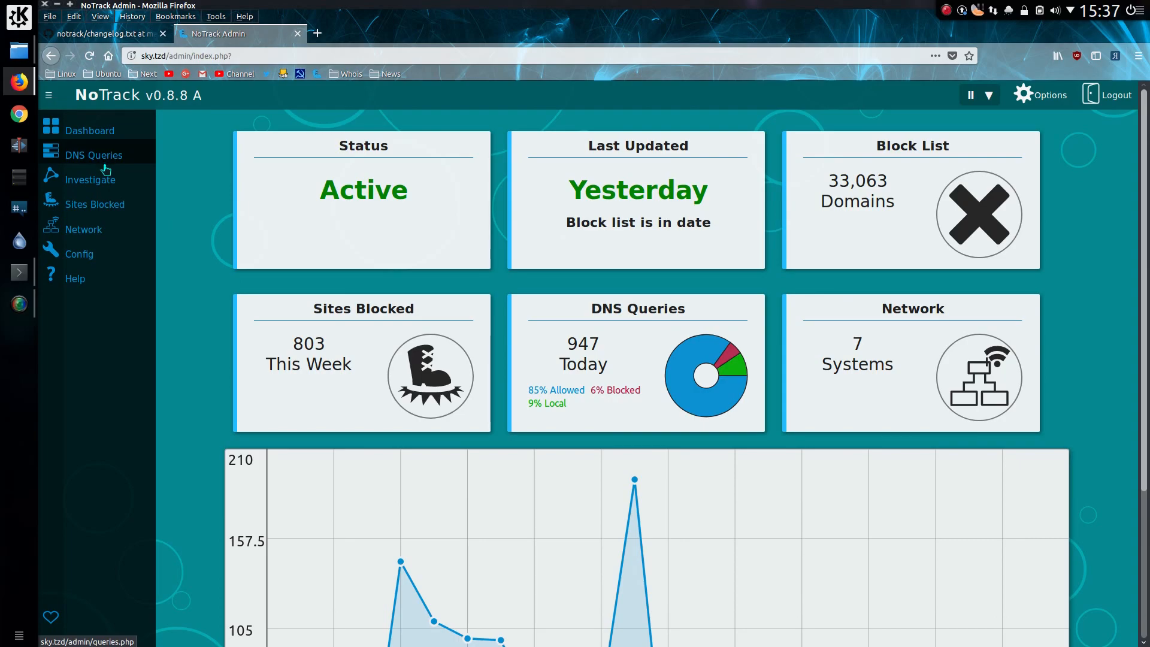
Show DNS Queries grouped by site, ranked by Requests, and scroll the list.
click(94, 155)
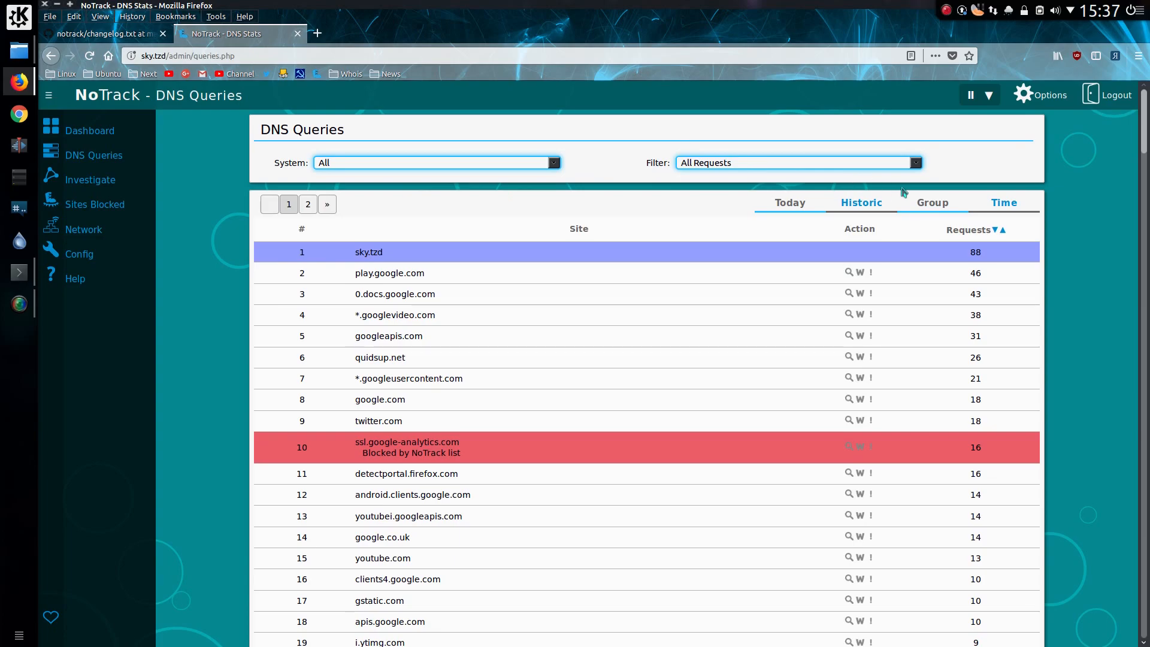
mouse_move(806, 209)
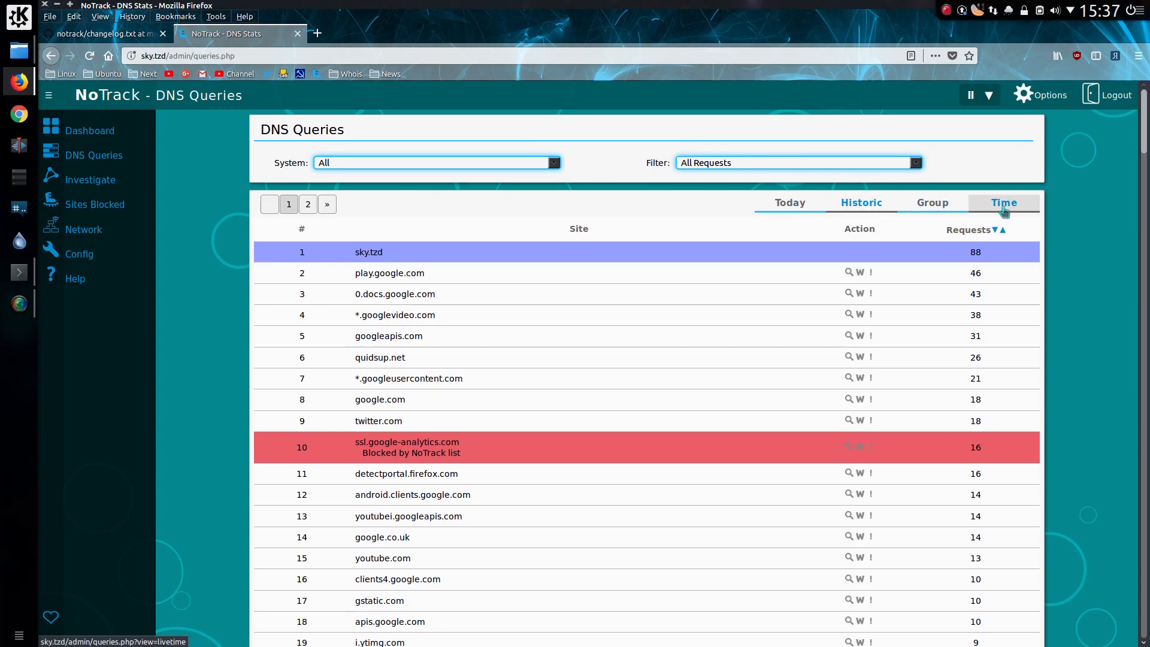
click(1004, 202)
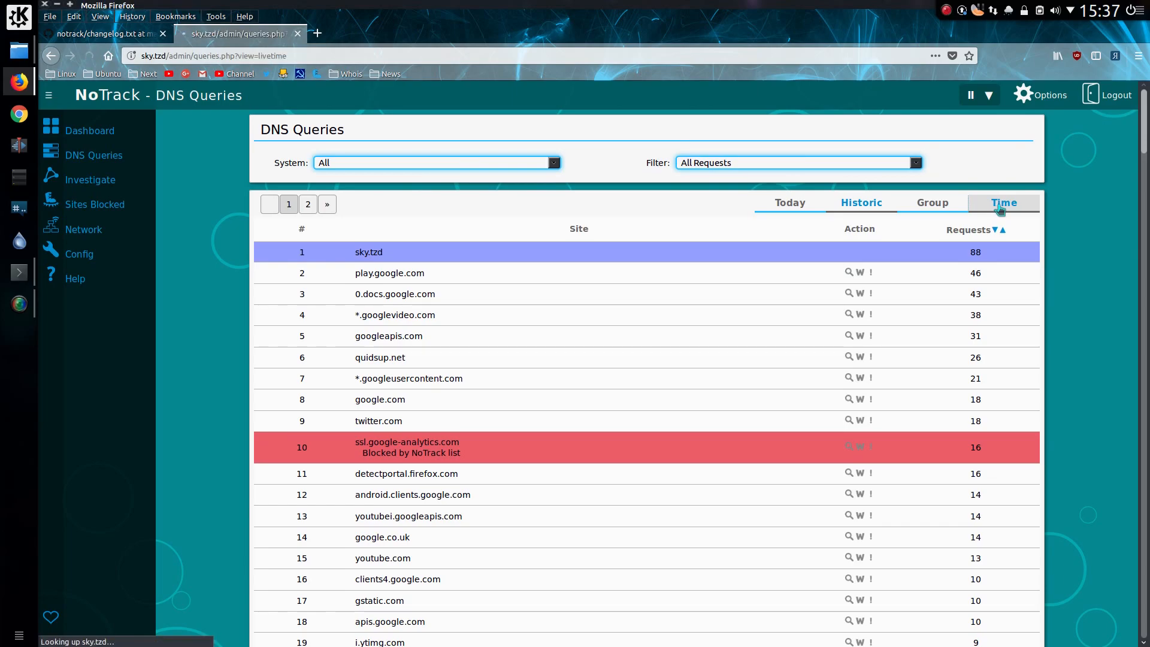
click(1004, 203)
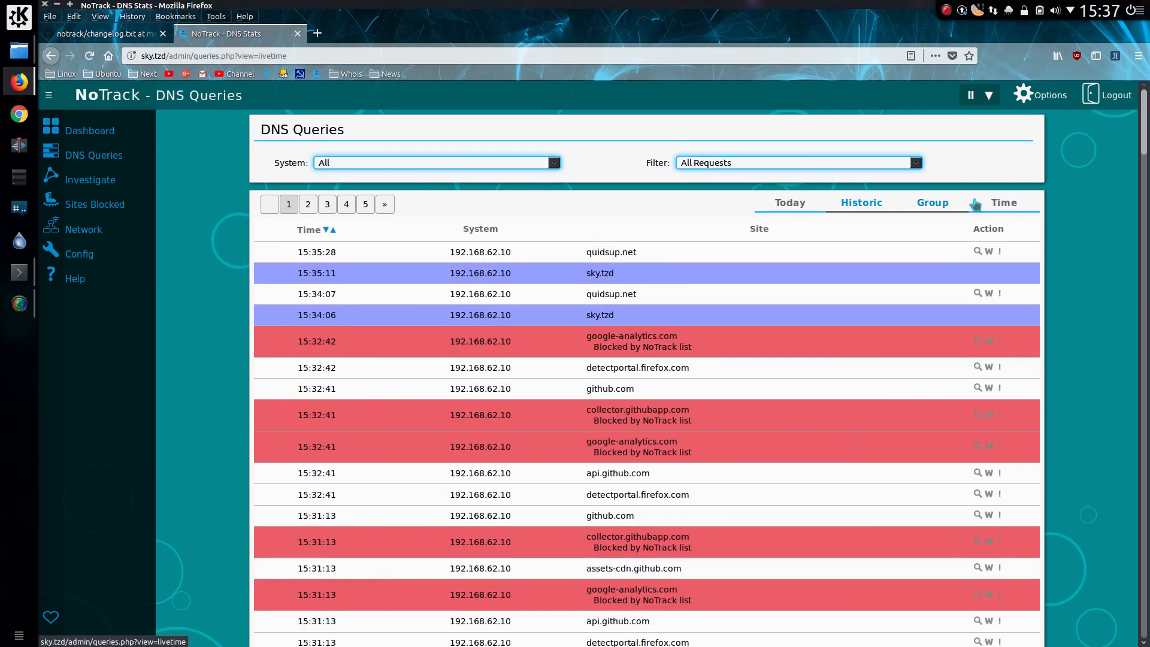
click(933, 202)
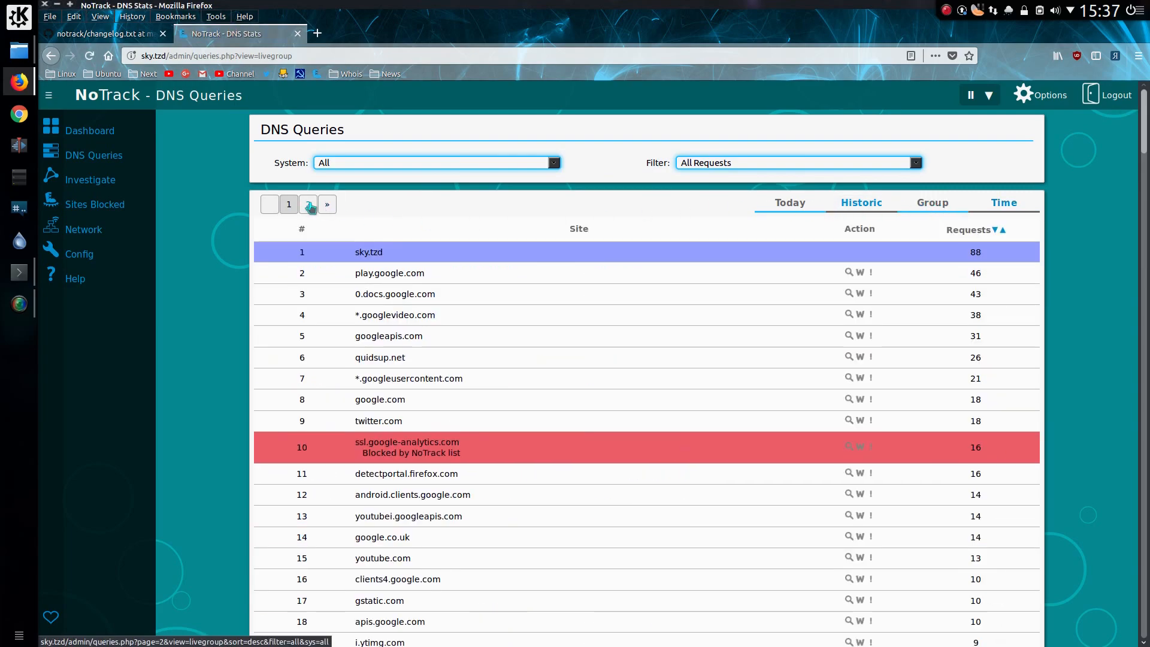
click(308, 205)
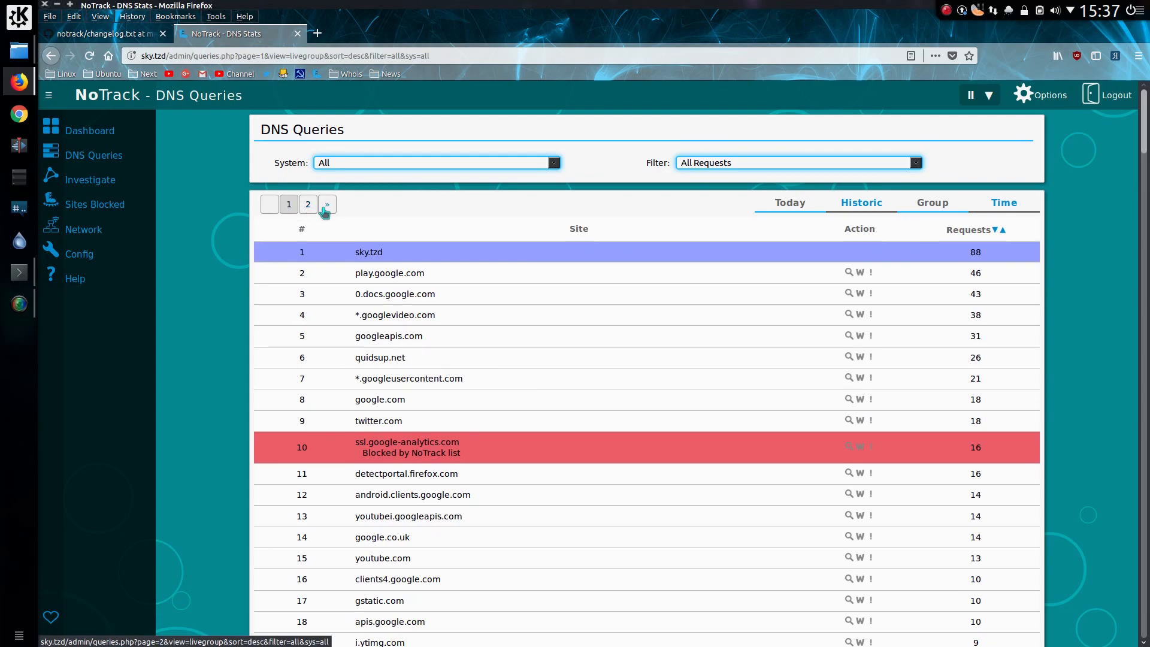
scroll(down, 3)
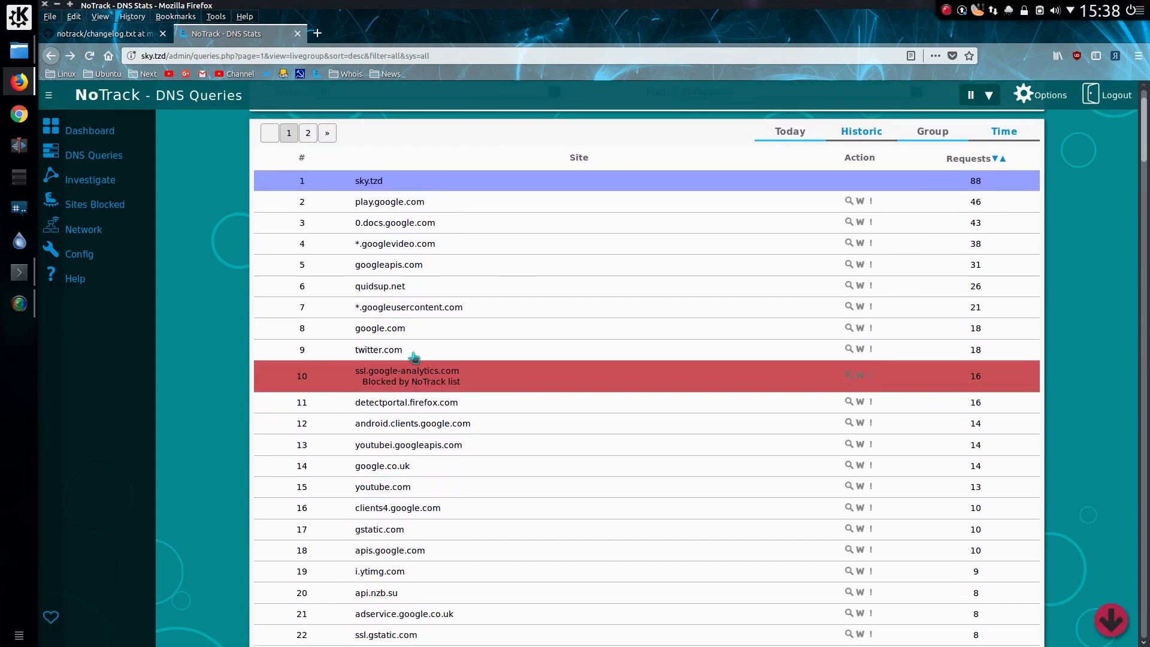
scroll(down, 3)
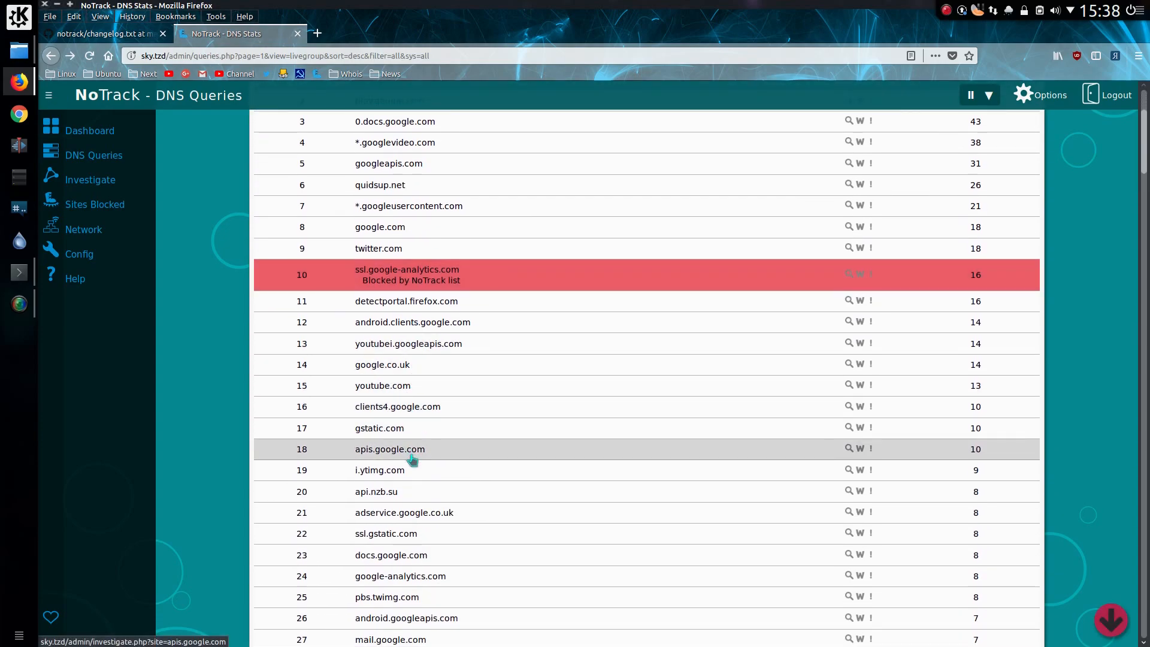
scroll(down, 3)
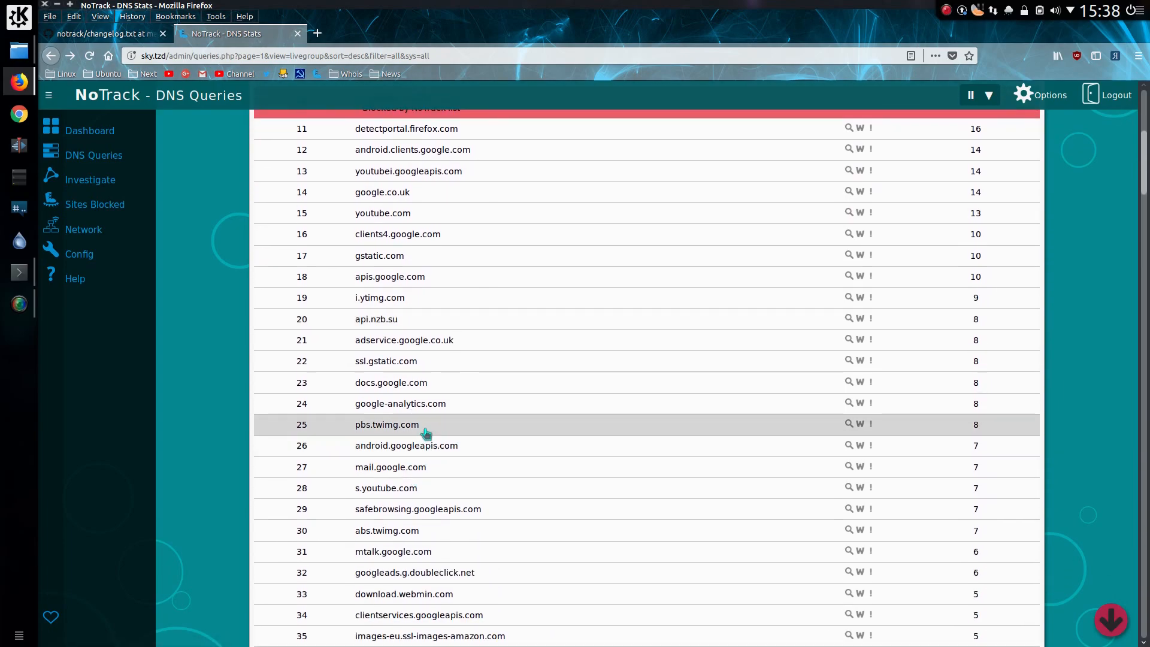
scroll(down, 3)
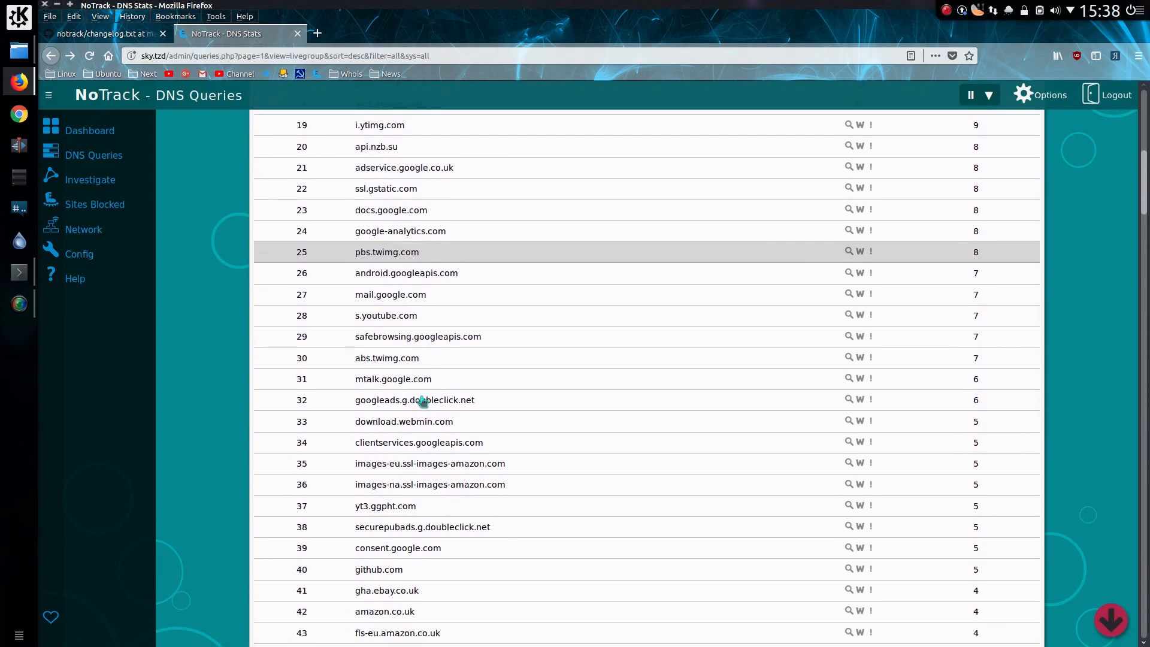
scroll(down, 3)
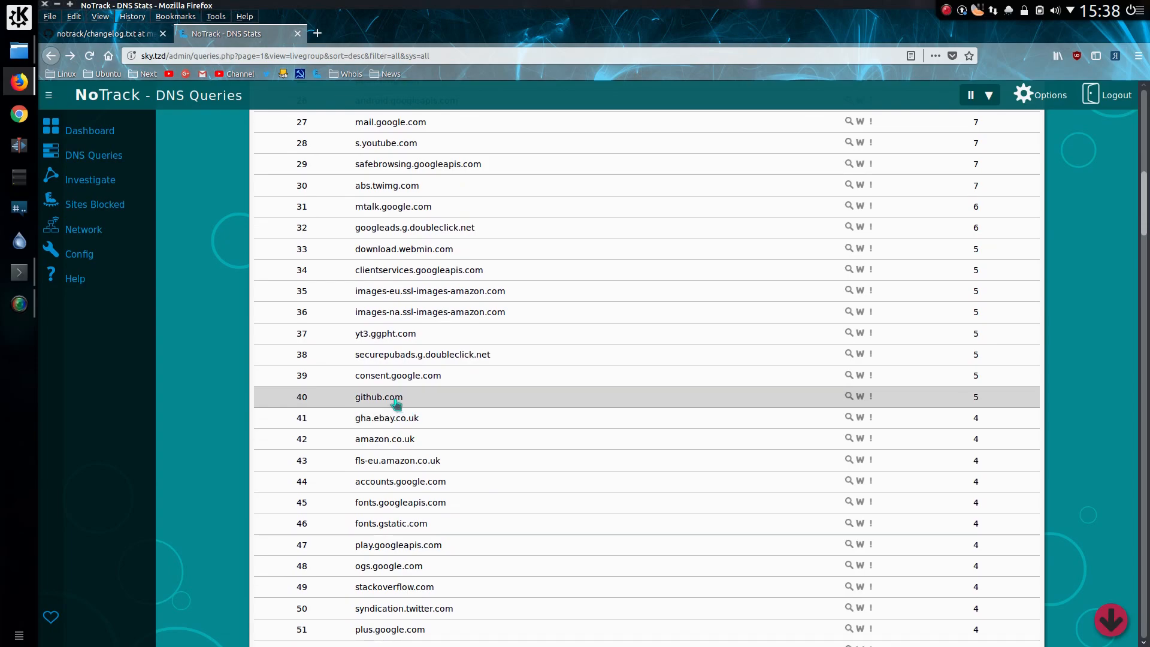
scroll(down, 3)
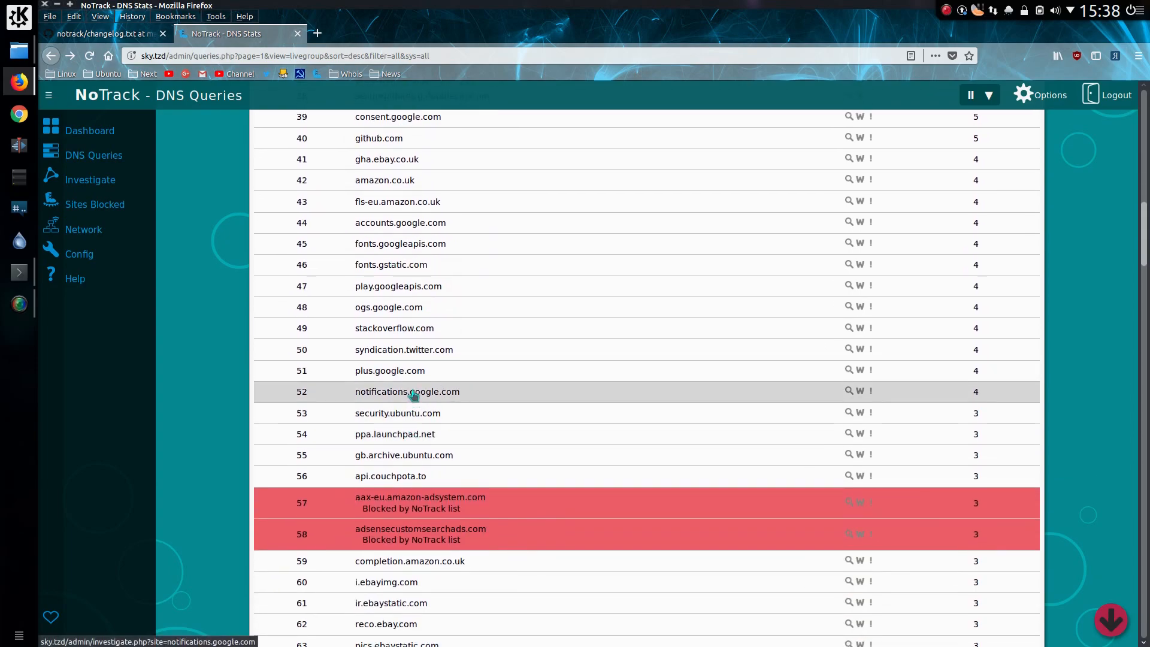
mouse_move(405, 335)
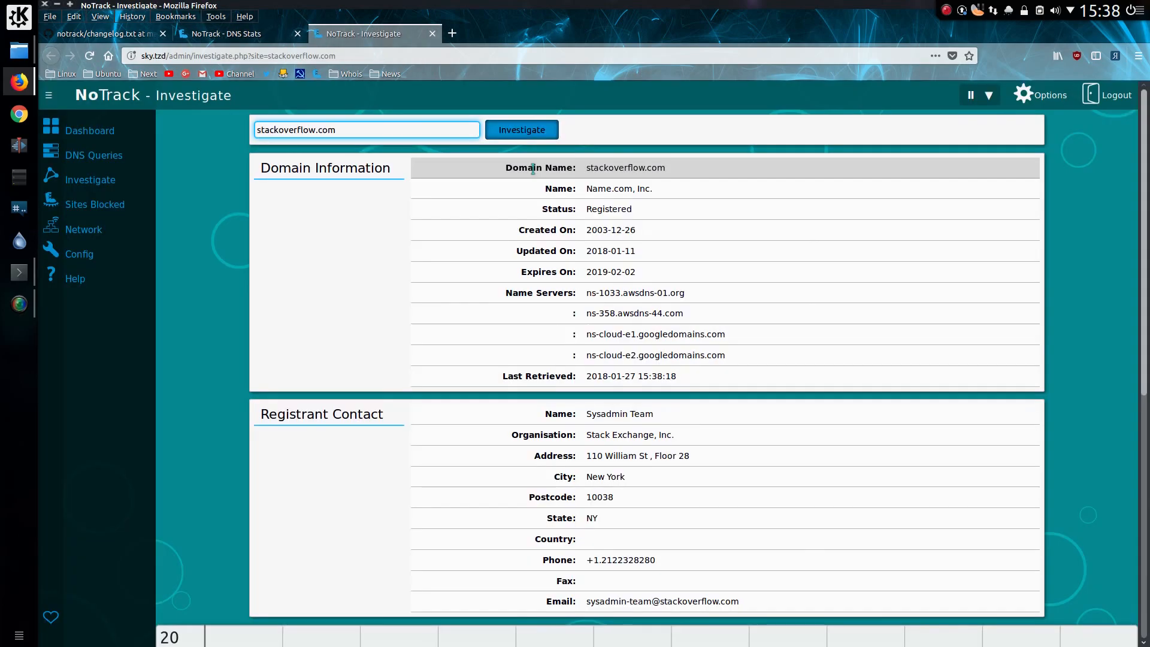
mouse_move(550, 250)
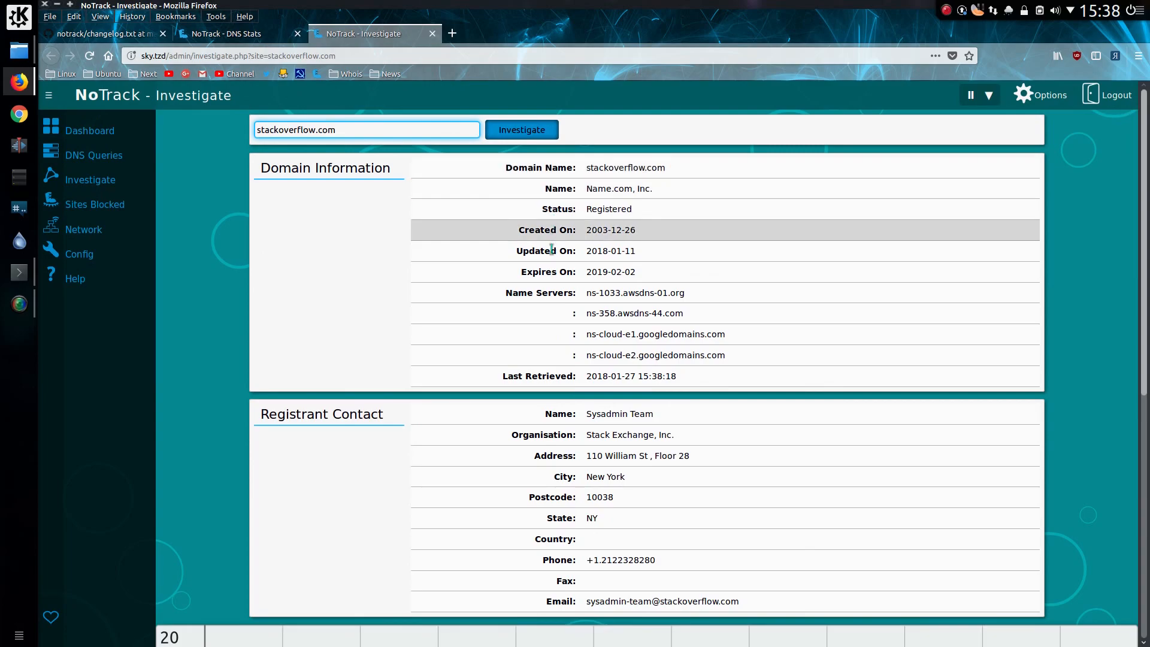
Review stackoverflow.com's domain details and query graph, then go to Config.
scroll(down, 3)
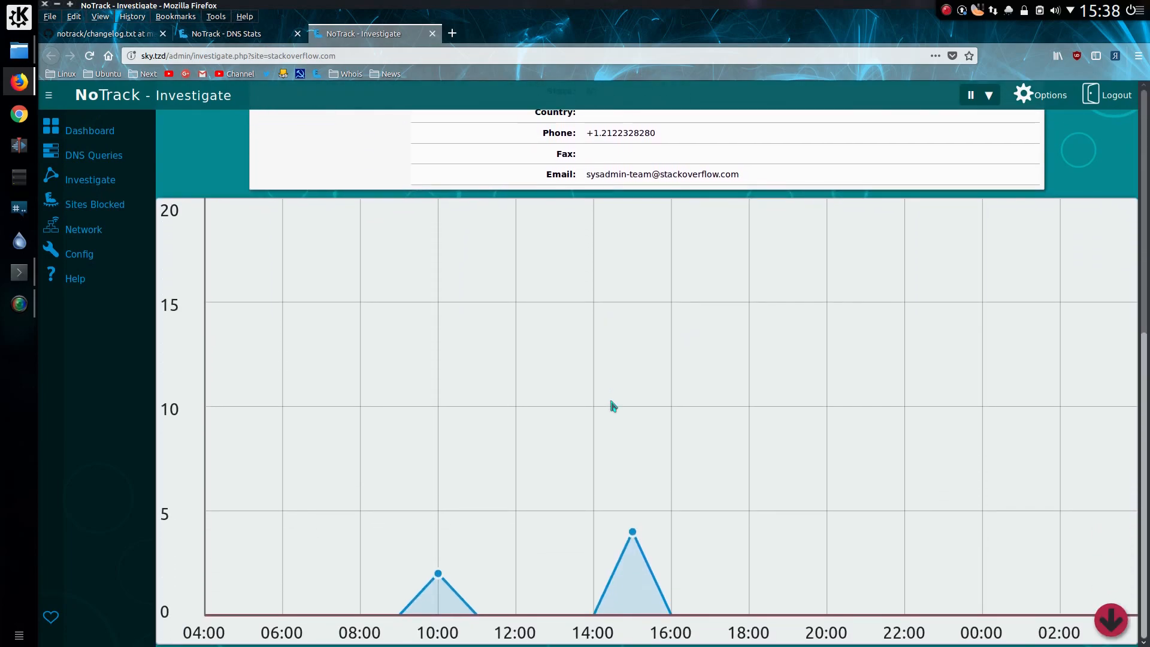
mouse_move(624, 583)
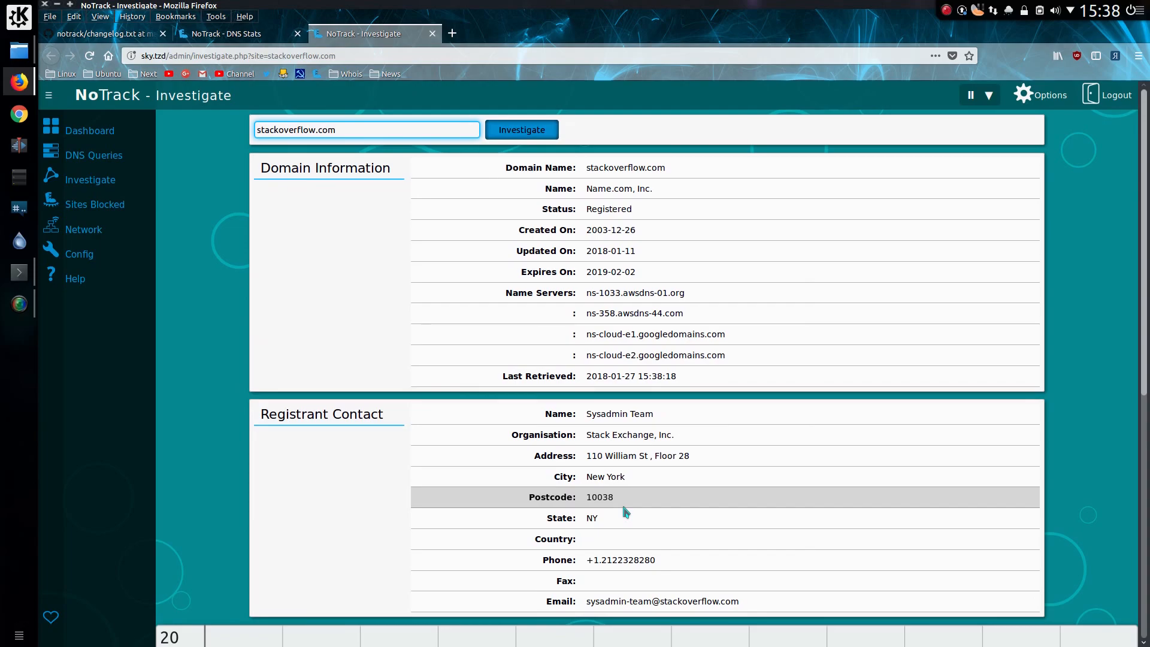
click(79, 254)
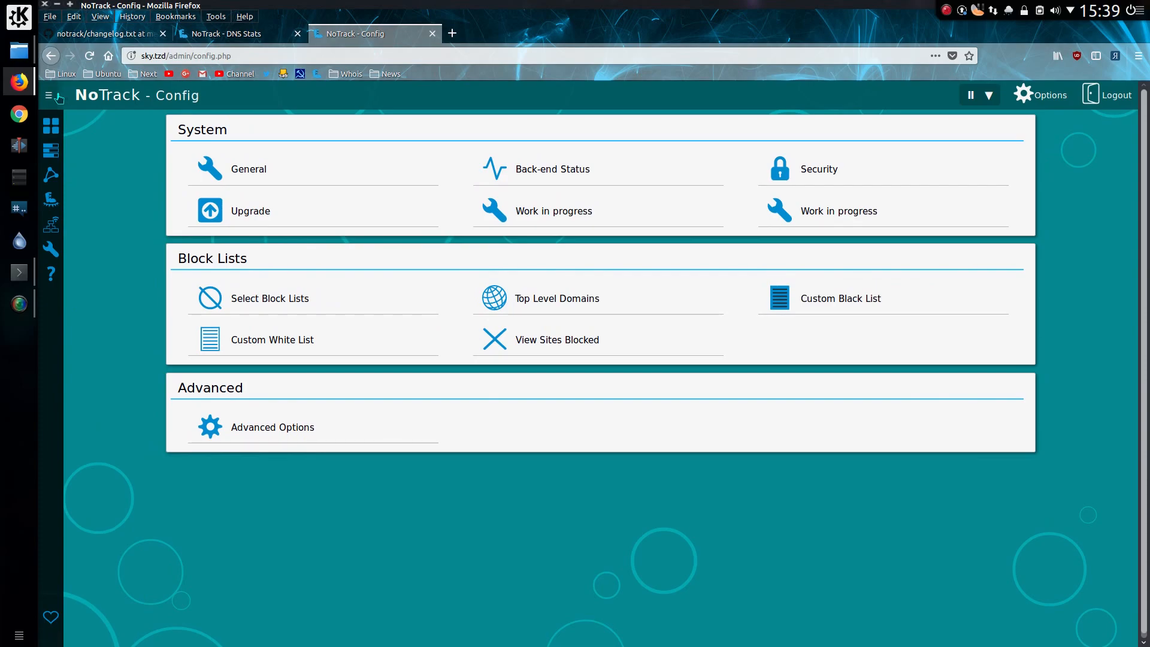
Expand the side navigation menu on the Config page.
click(50, 96)
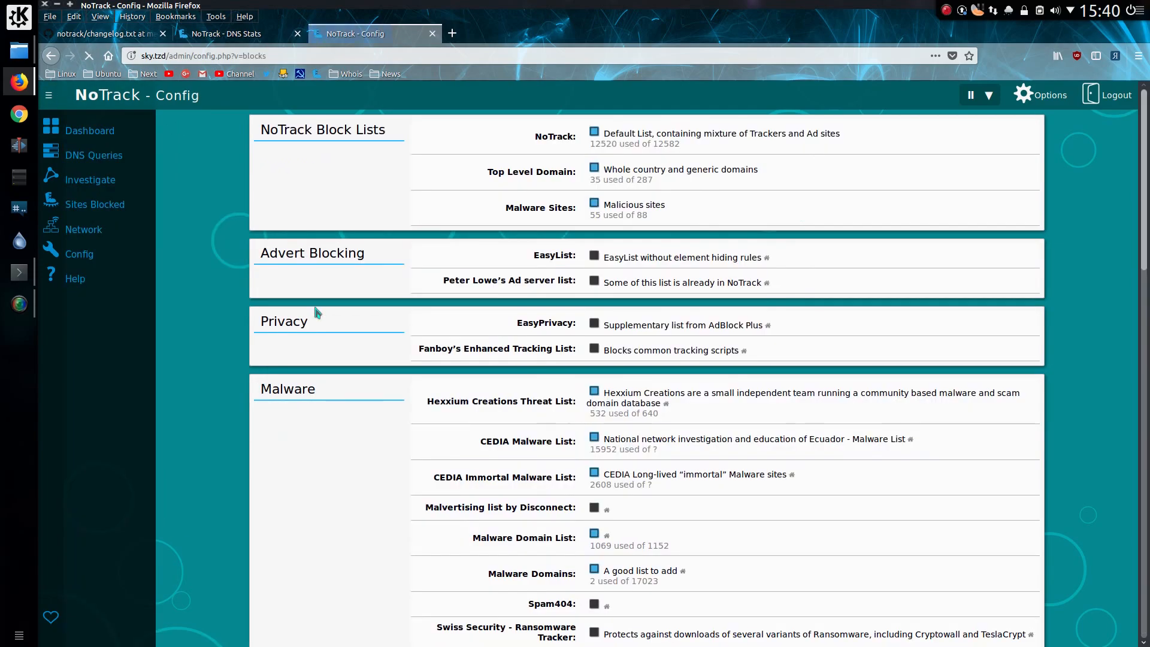
scroll(down, 3)
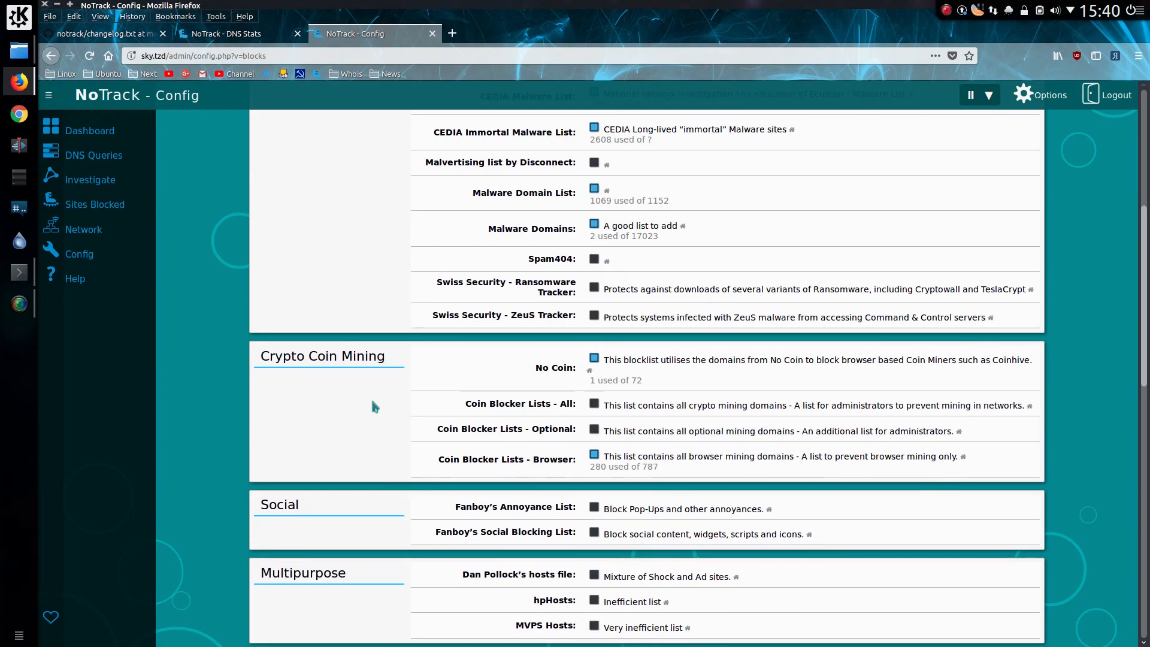
mouse_move(383, 379)
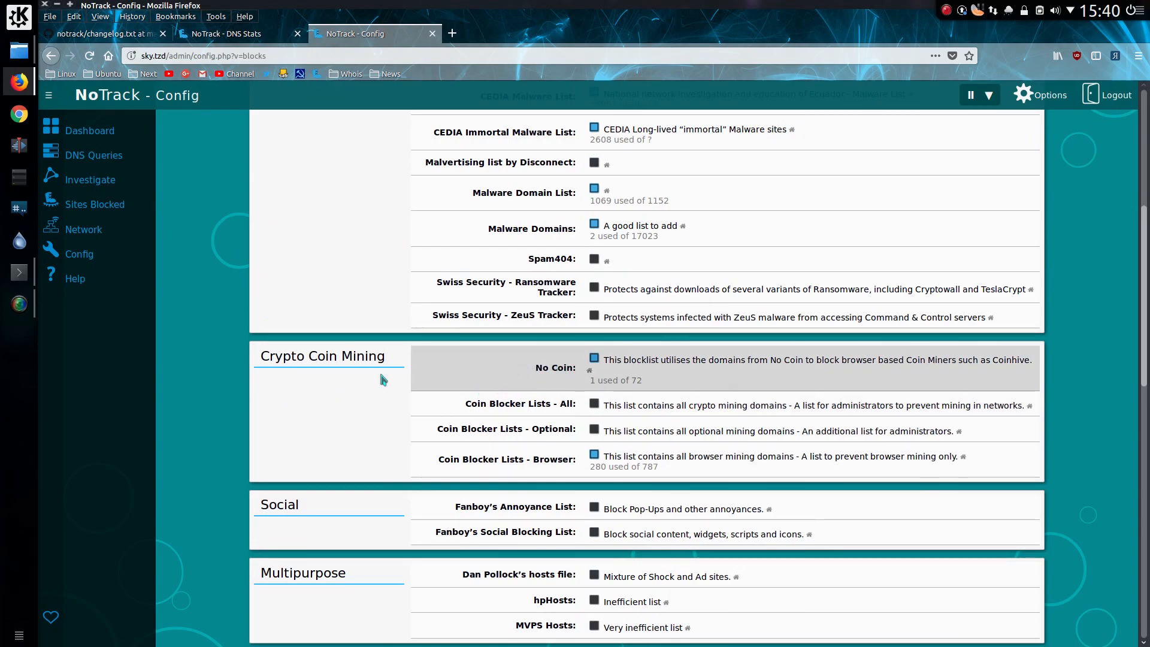
mouse_move(442, 378)
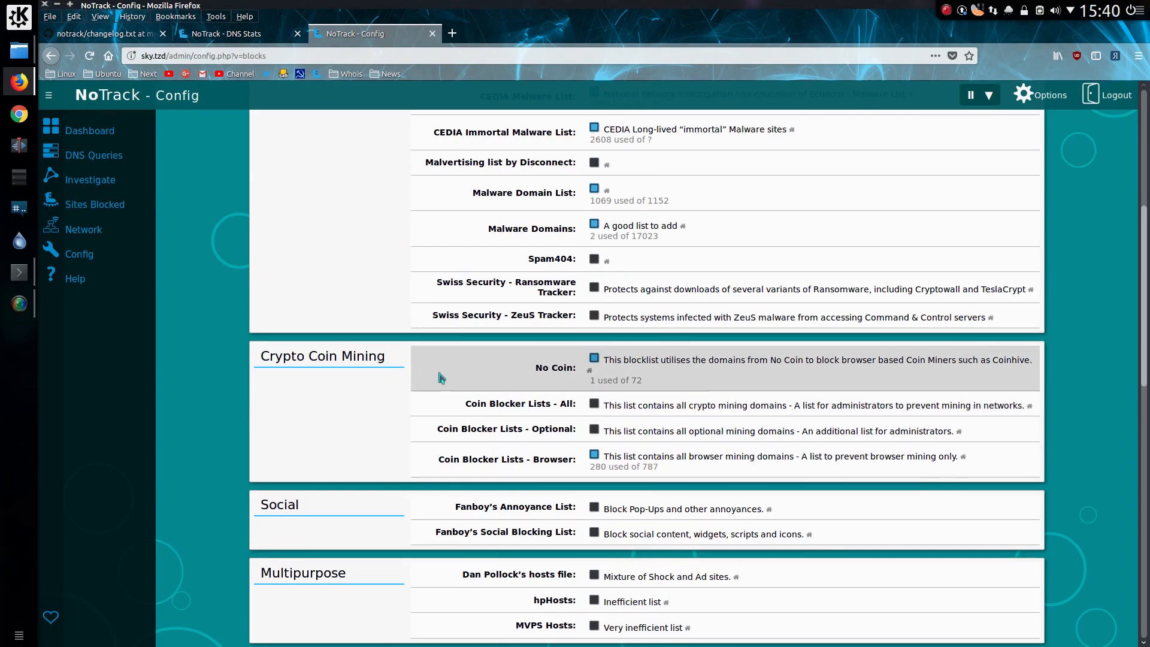
mouse_move(451, 376)
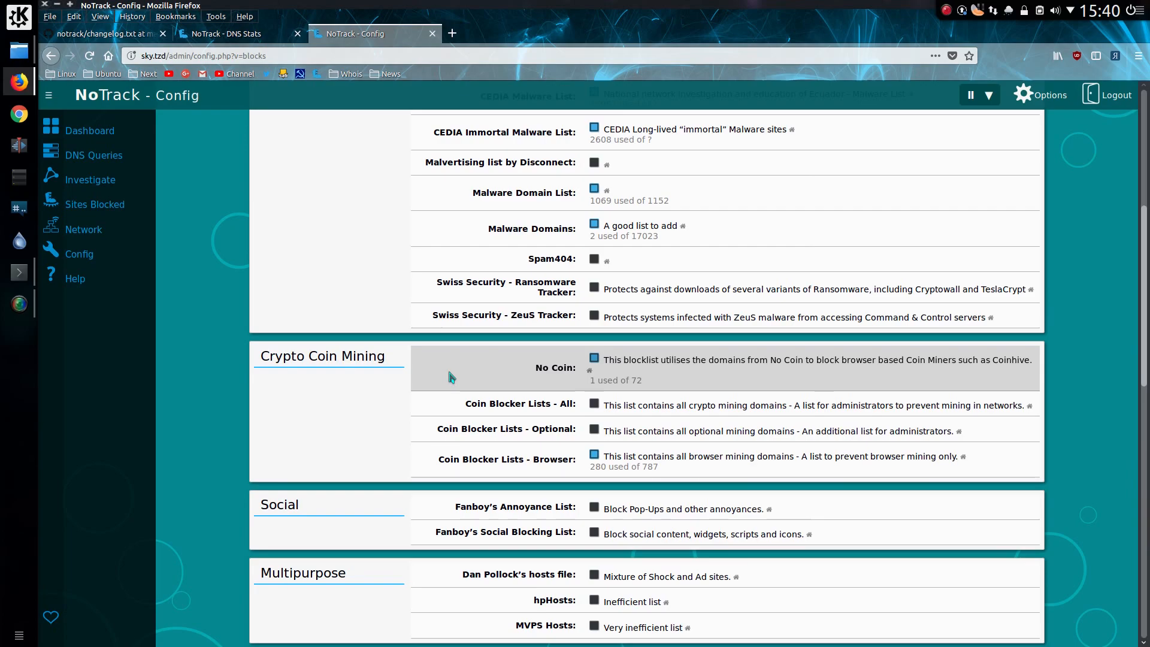
mouse_move(408, 395)
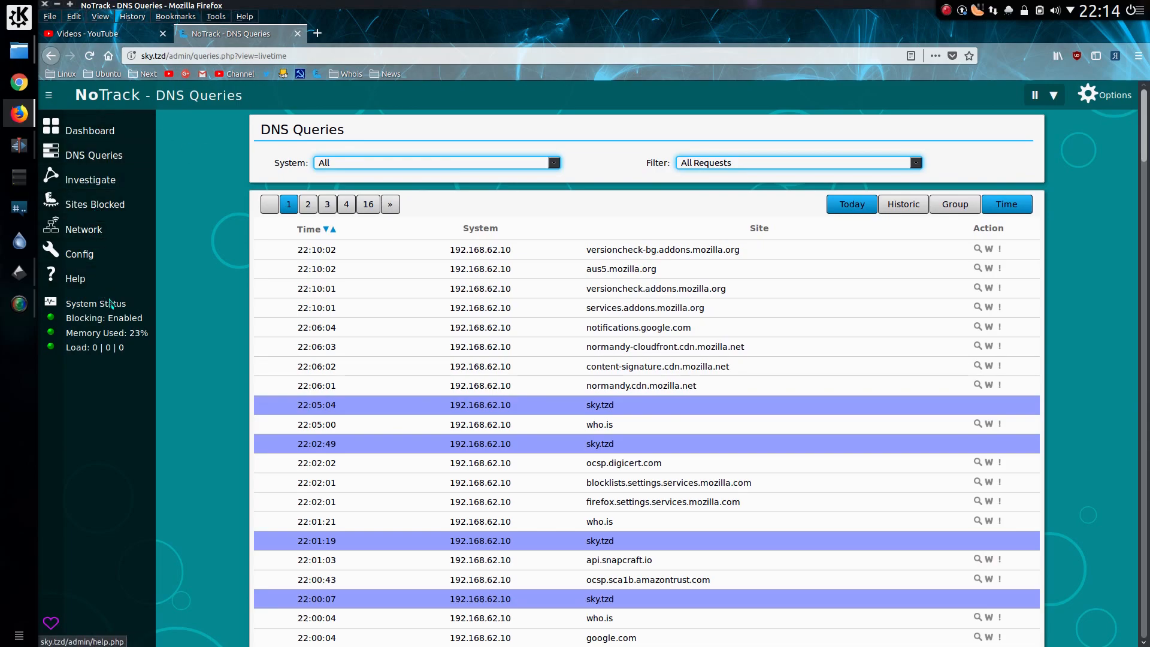
mouse_move(115, 348)
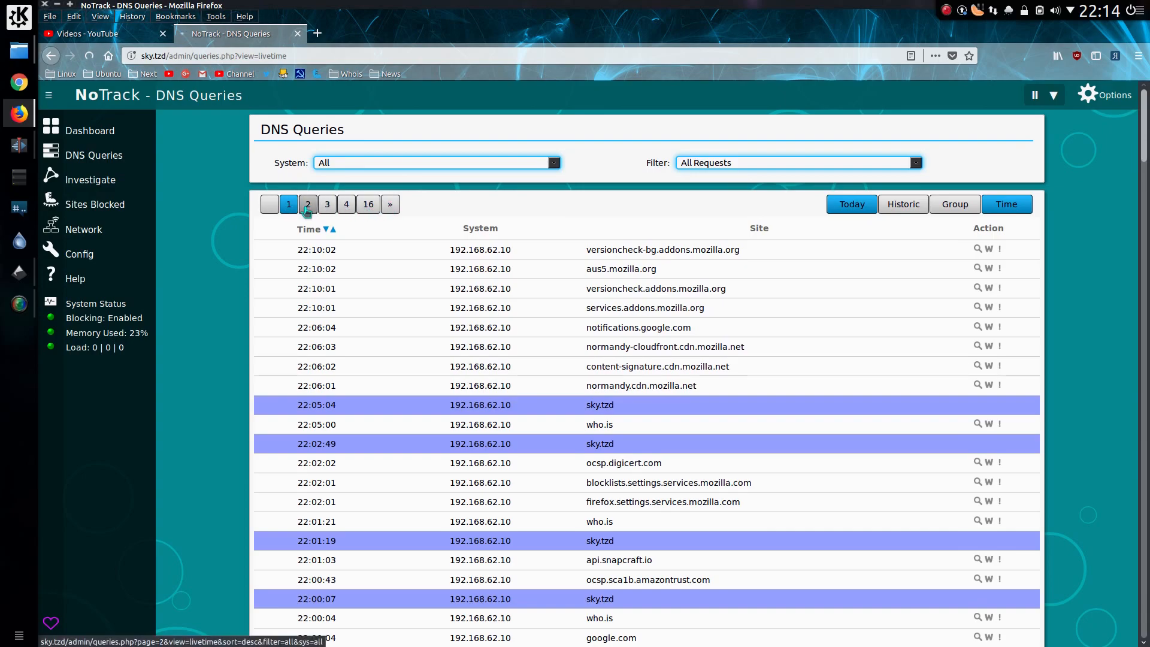
Move to page 2 of the DNS query log in the recoloured theme.
click(308, 205)
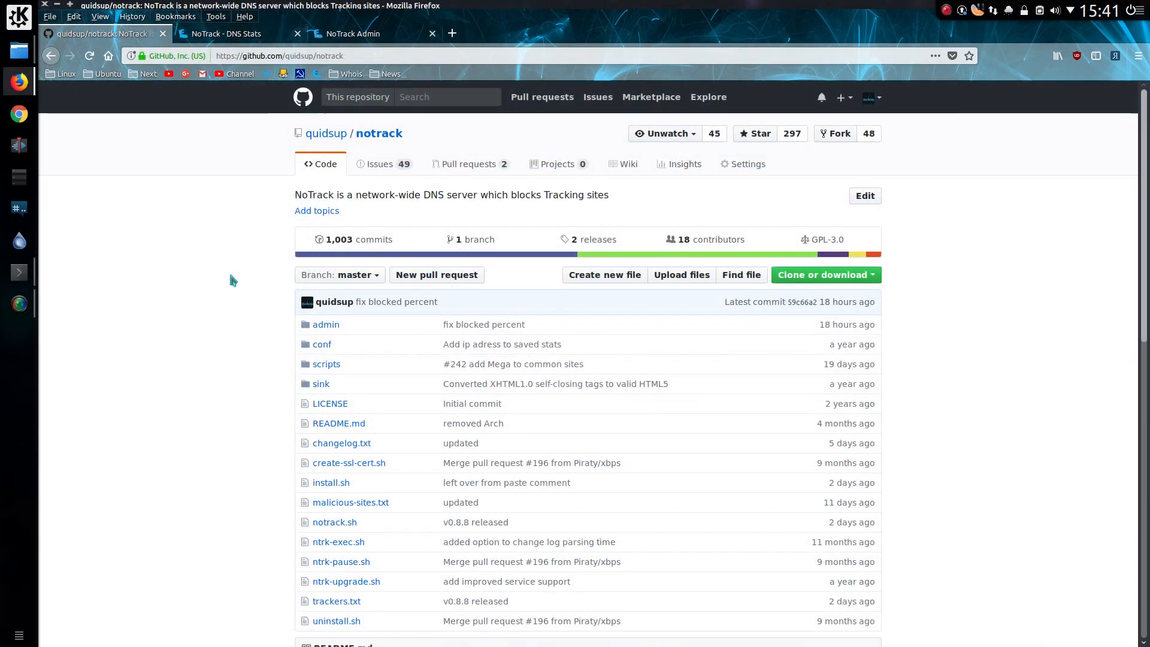
Scroll the quidsup/notrack GitHub page down to the file list and README.
scroll(down, 3)
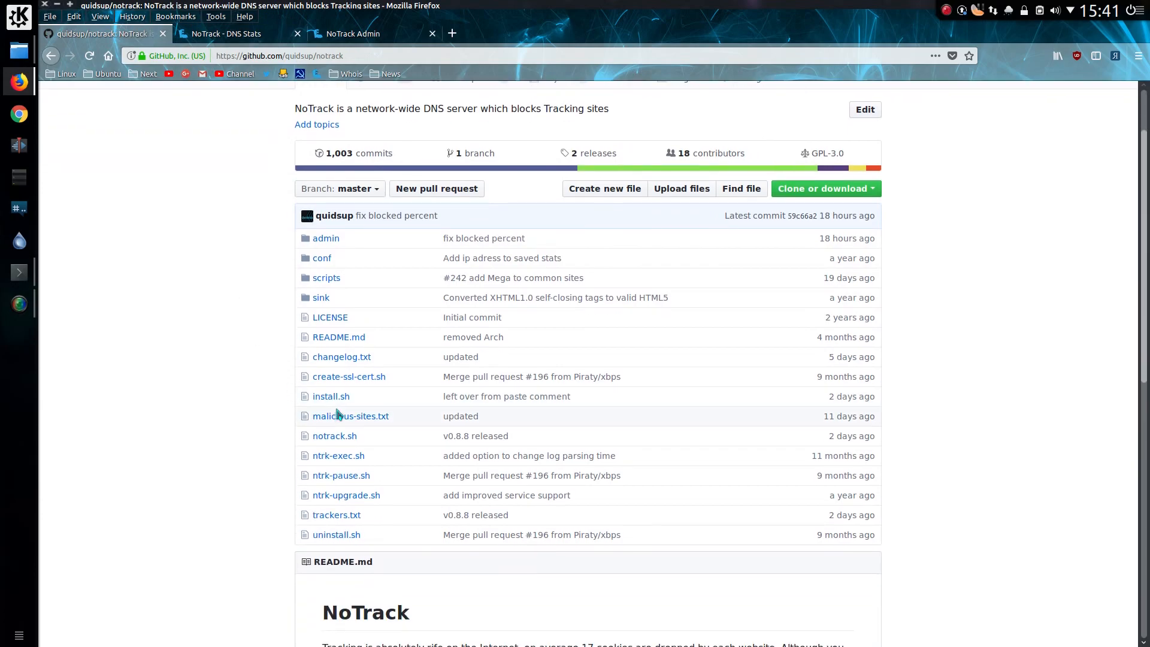
mouse_move(349, 397)
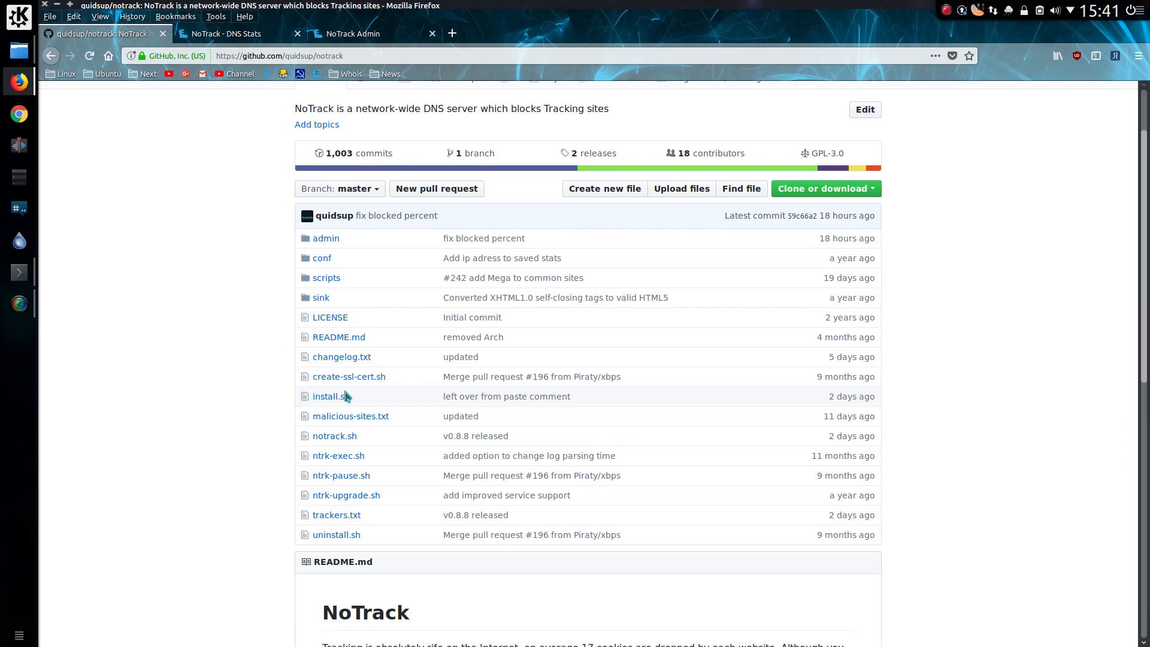
mouse_move(354, 399)
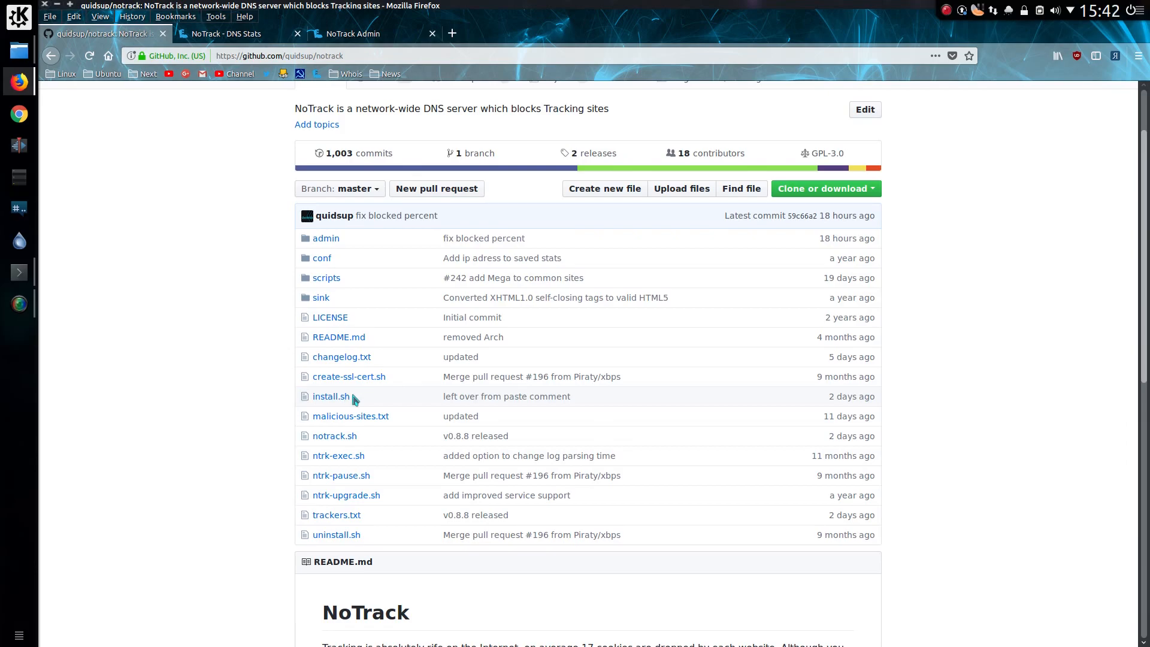